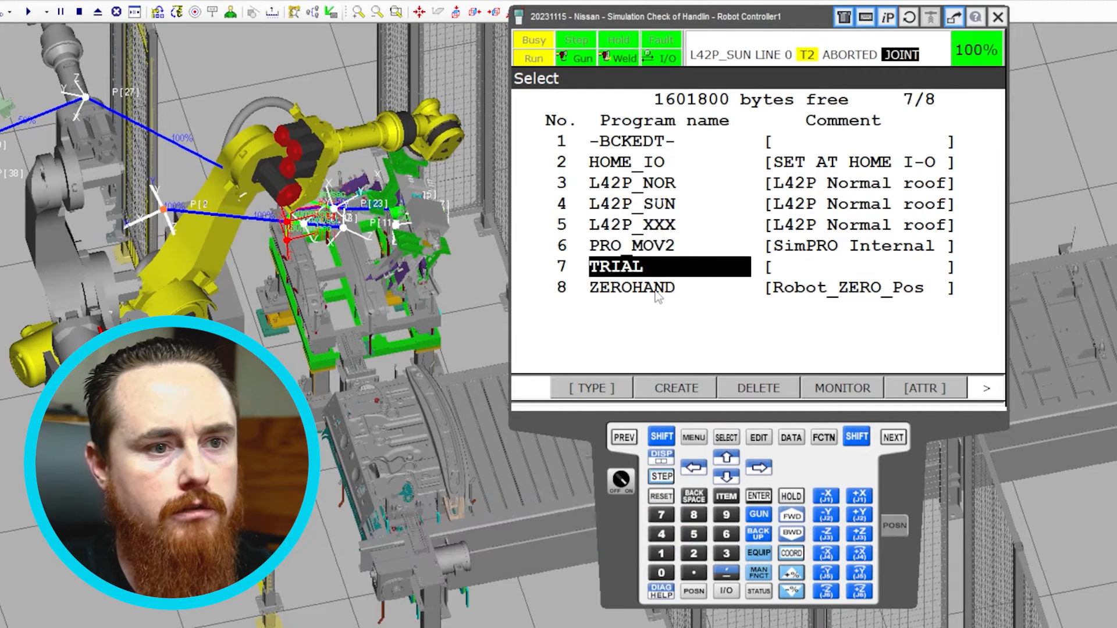
- From the SELECT program list, open the Create Teach Pendant Program screen
click(725, 456)
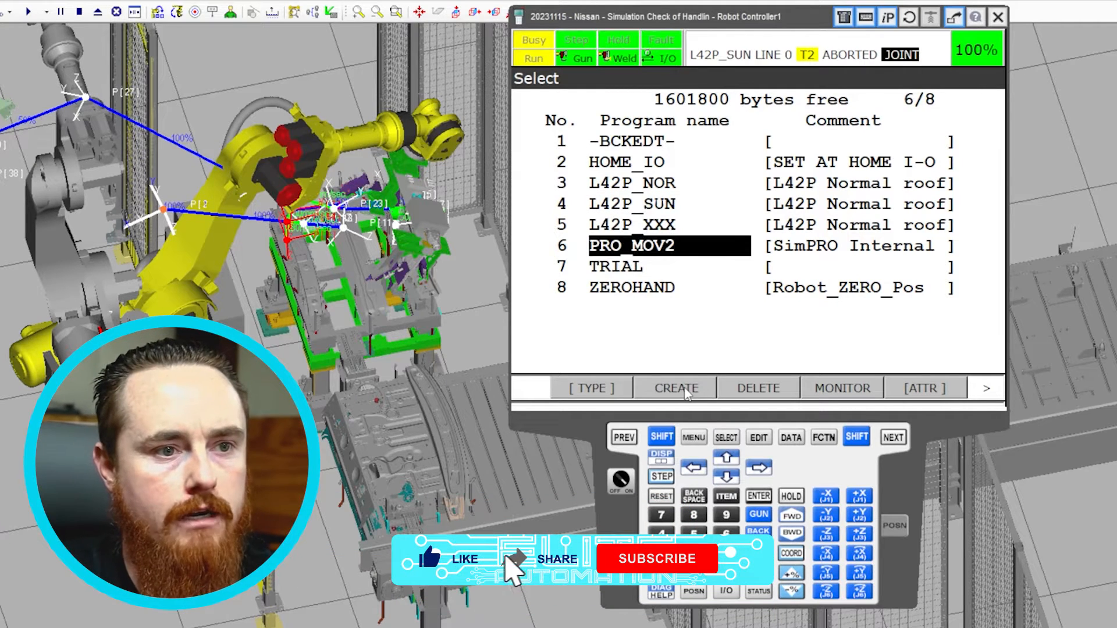
click(673, 388)
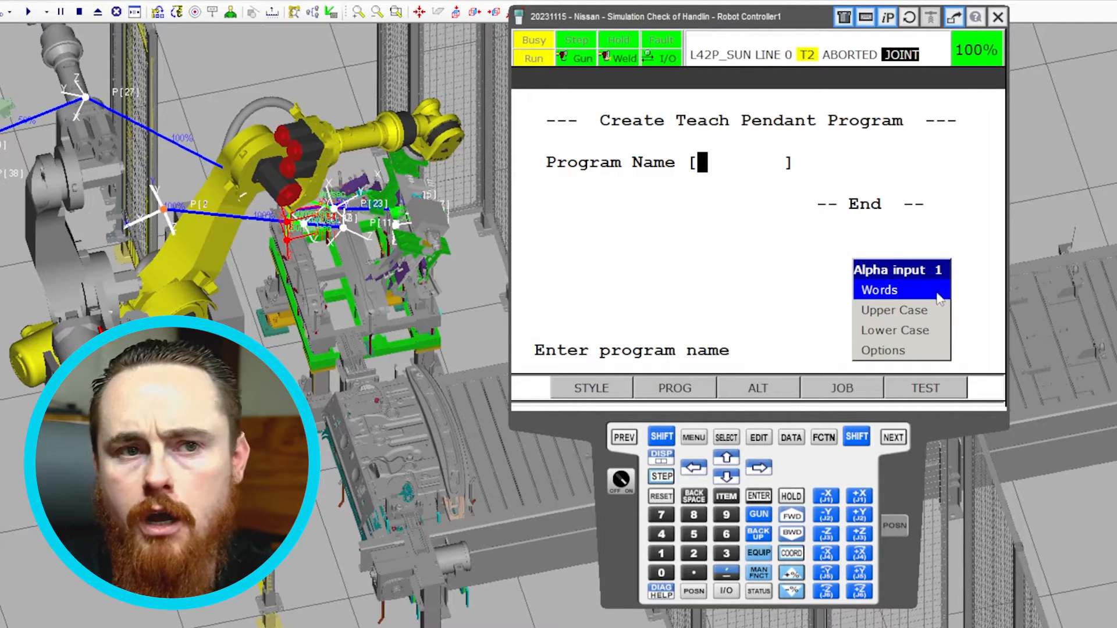
click(894, 310)
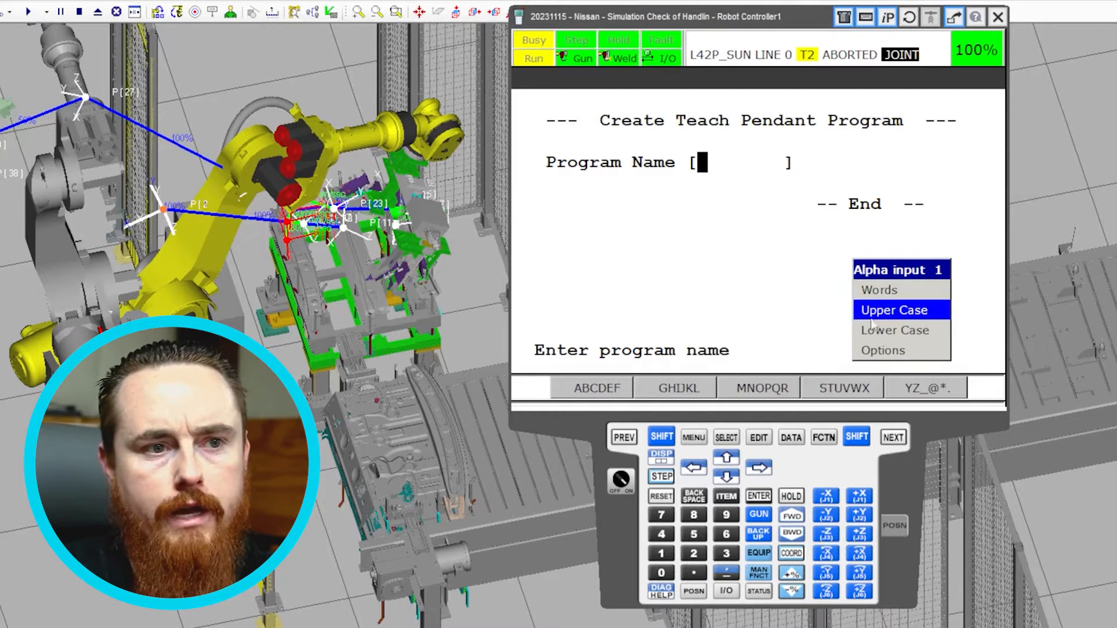
click(894, 330)
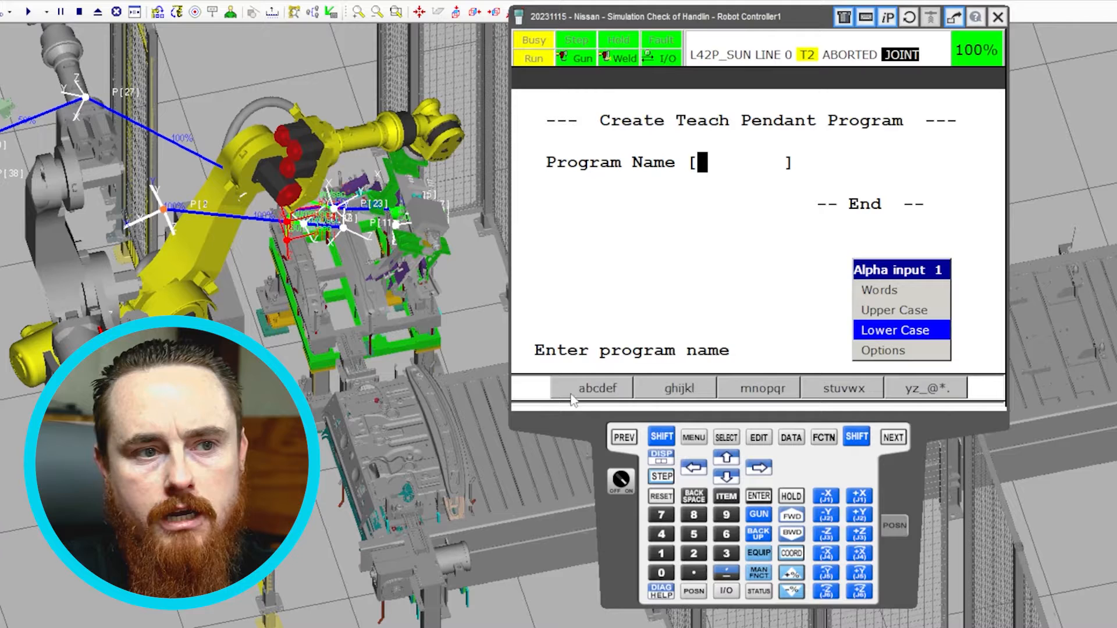
click(882, 349)
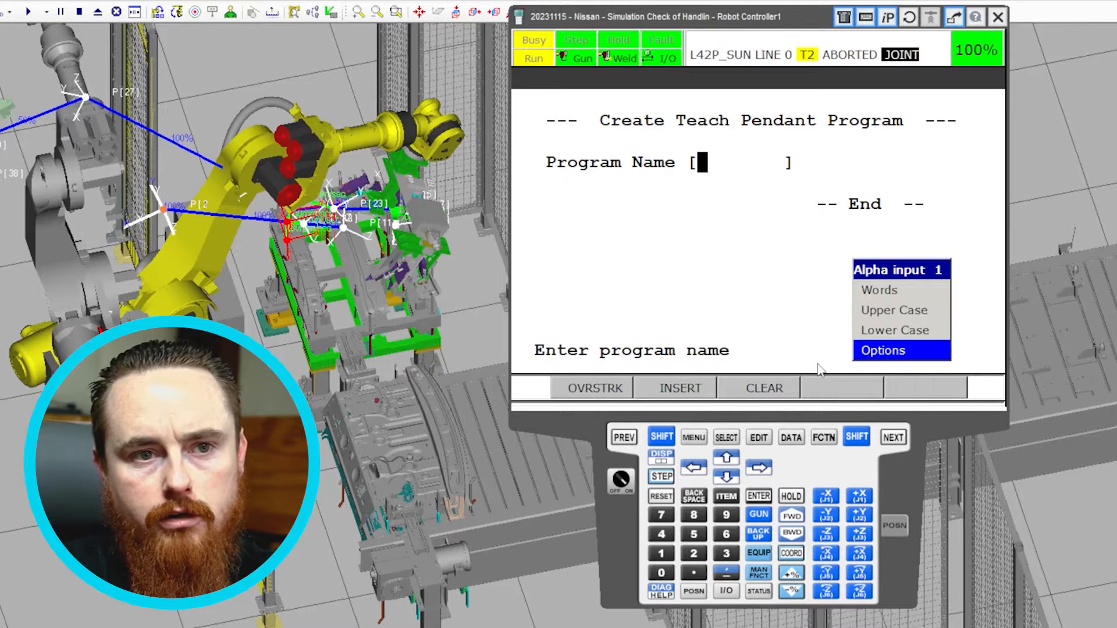
mouse_move(695, 372)
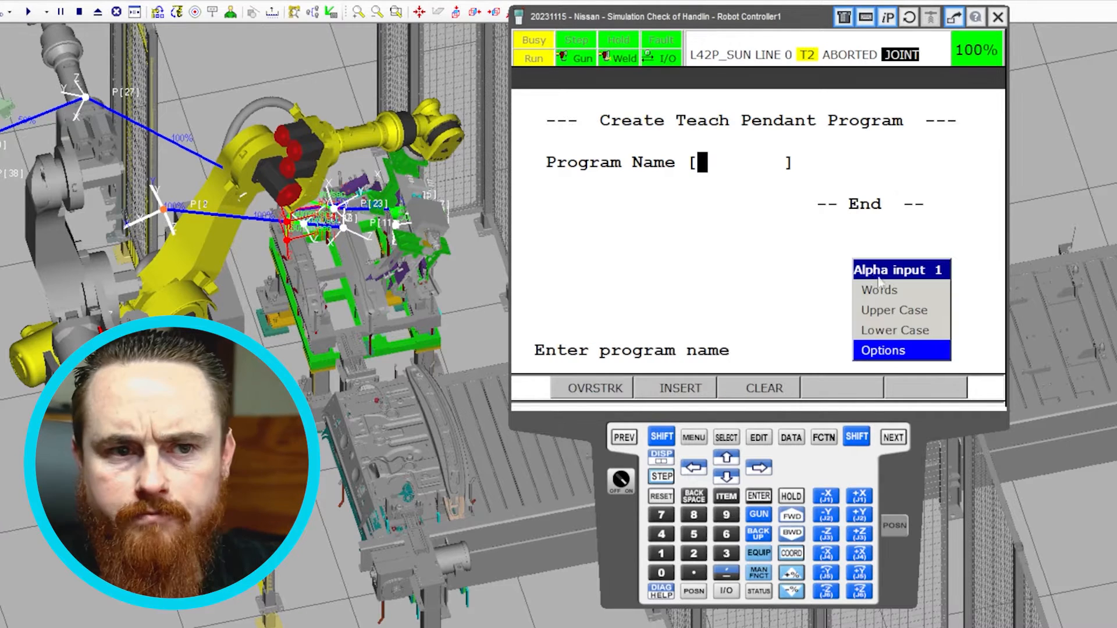
mouse_move(806, 317)
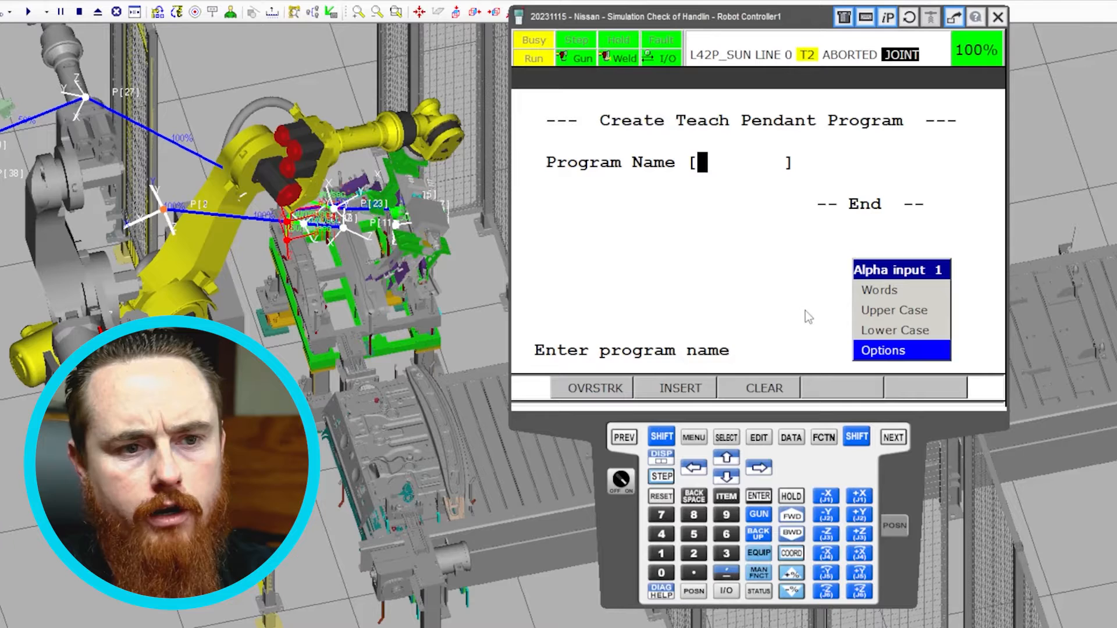
mouse_move(715, 289)
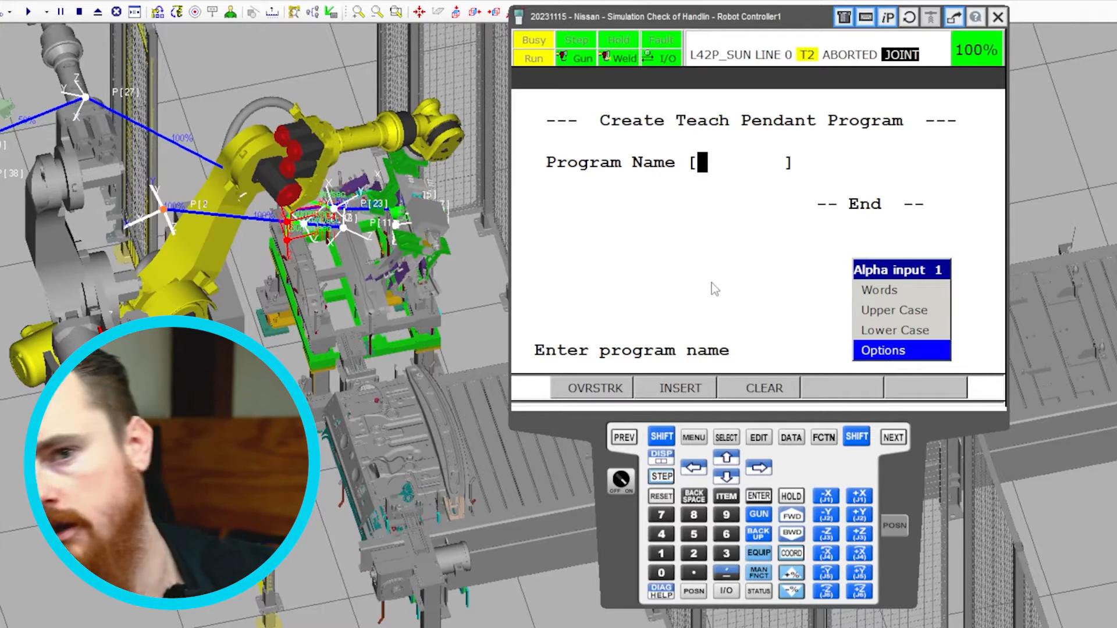
mouse_move(934, 337)
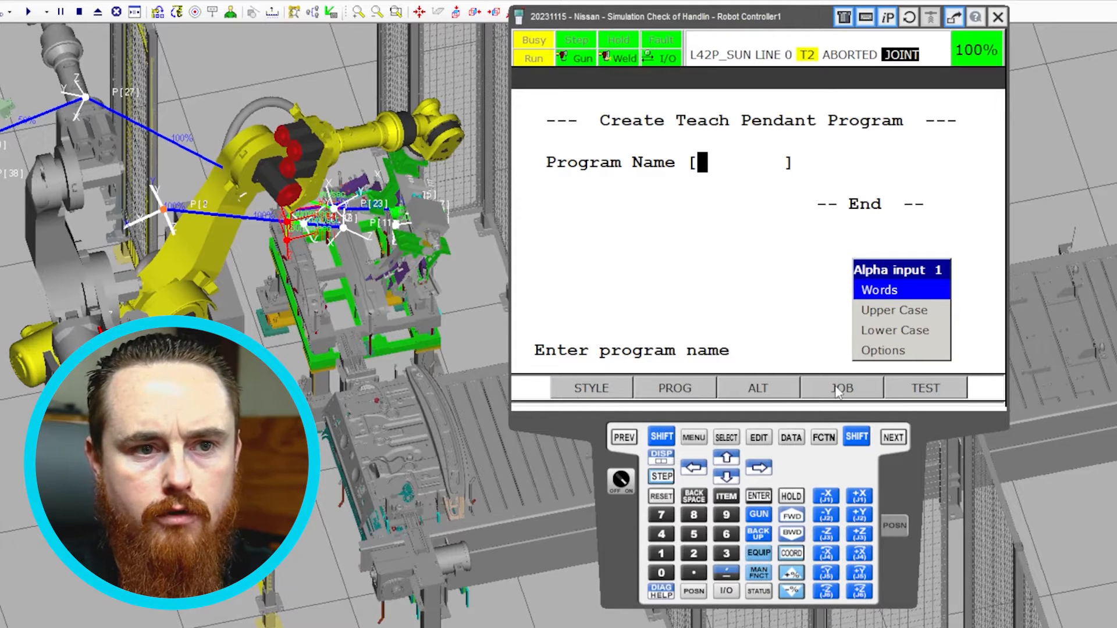
- Insert JOB into the Program Name field using the Words entry set
click(842, 388)
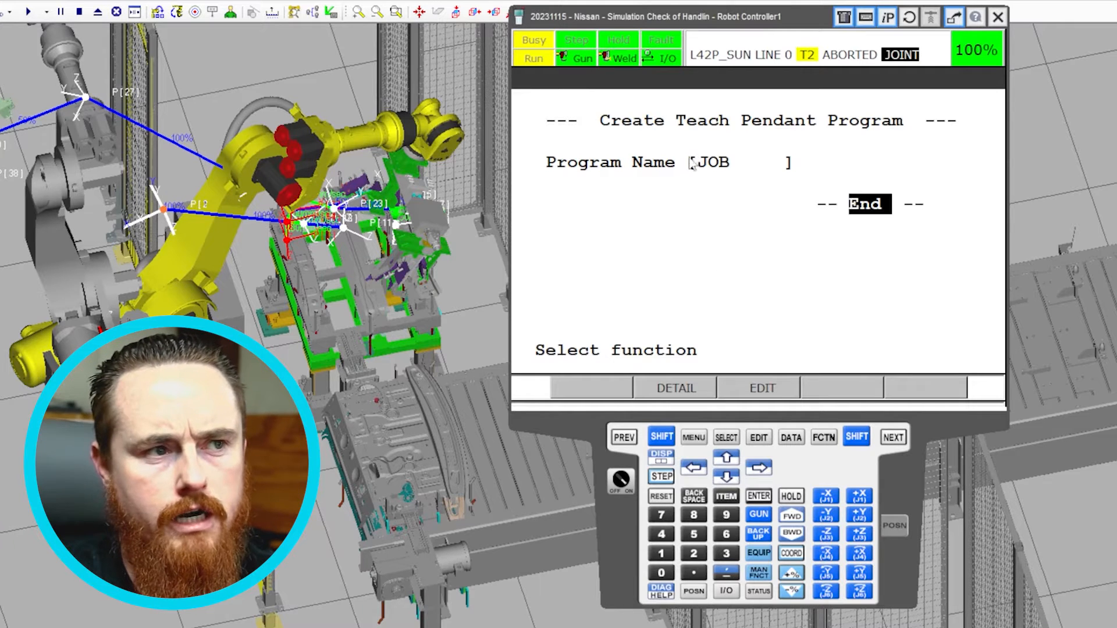
mouse_move(812, 209)
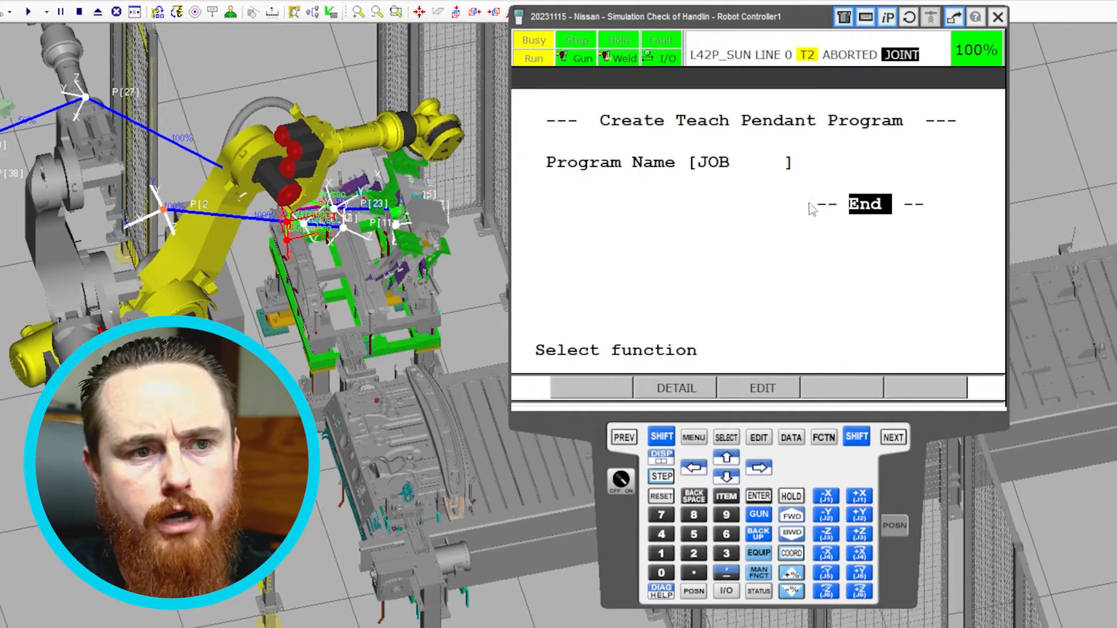
mouse_move(741, 171)
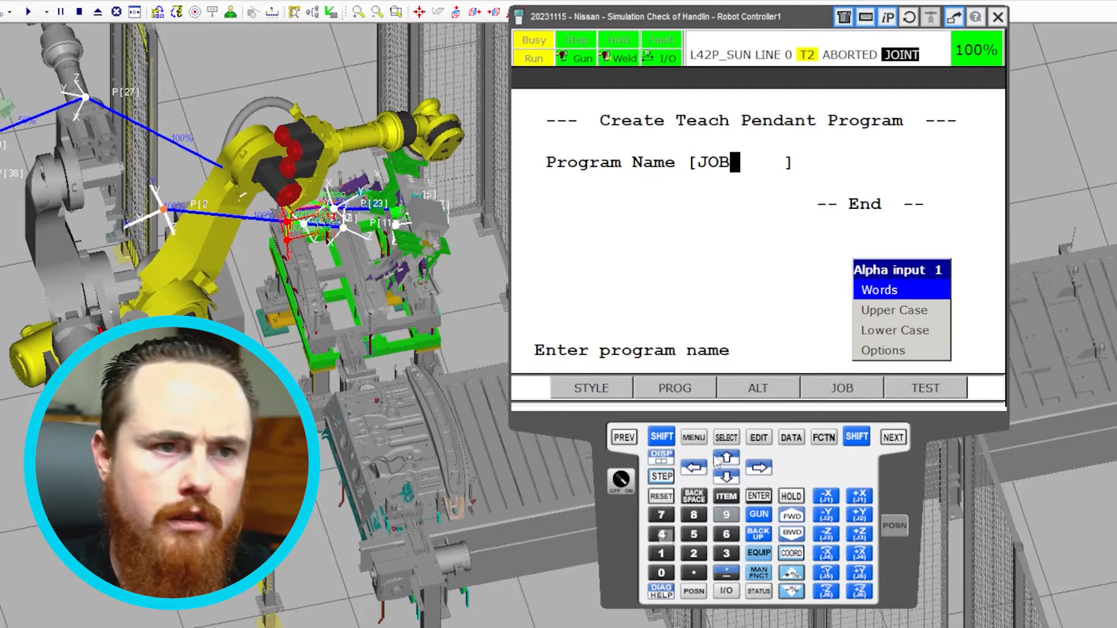
mouse_move(714, 488)
text(1)
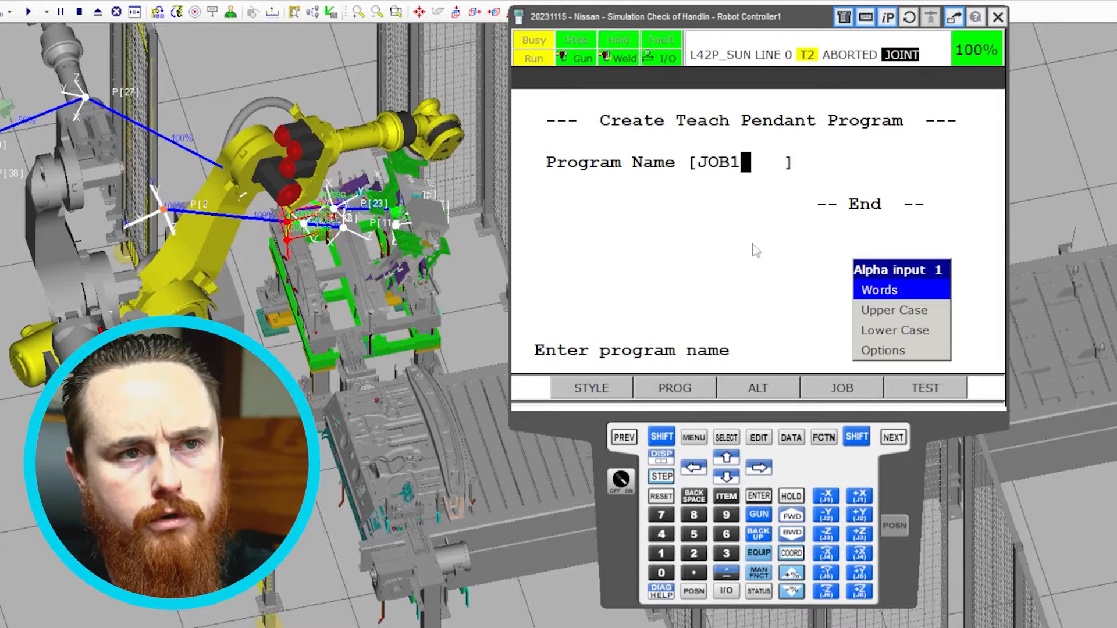
mouse_move(743, 223)
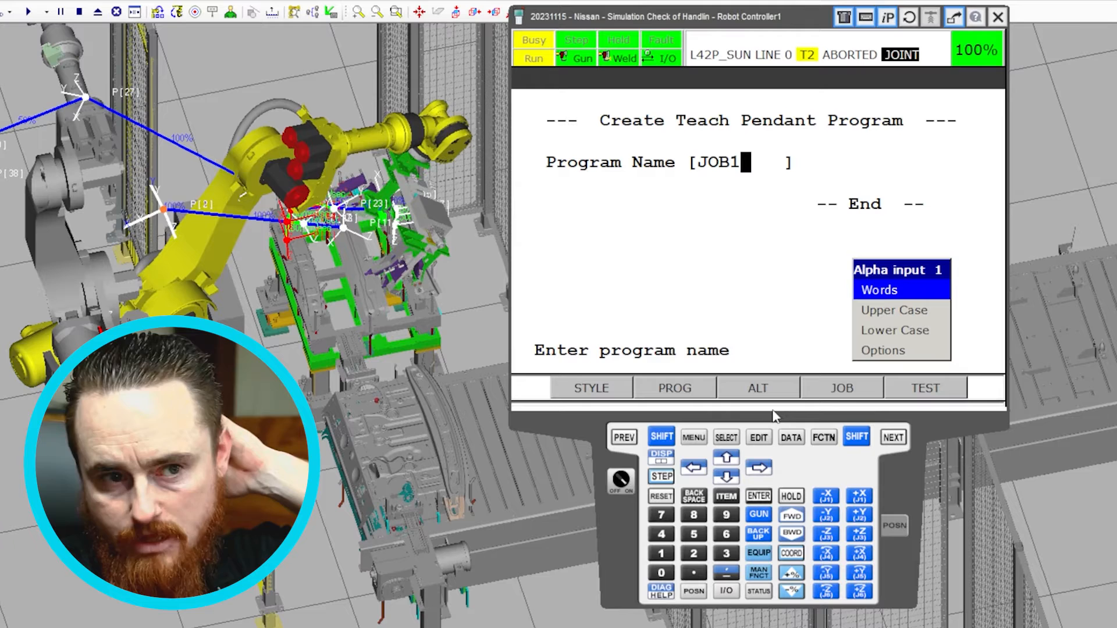
mouse_move(789, 209)
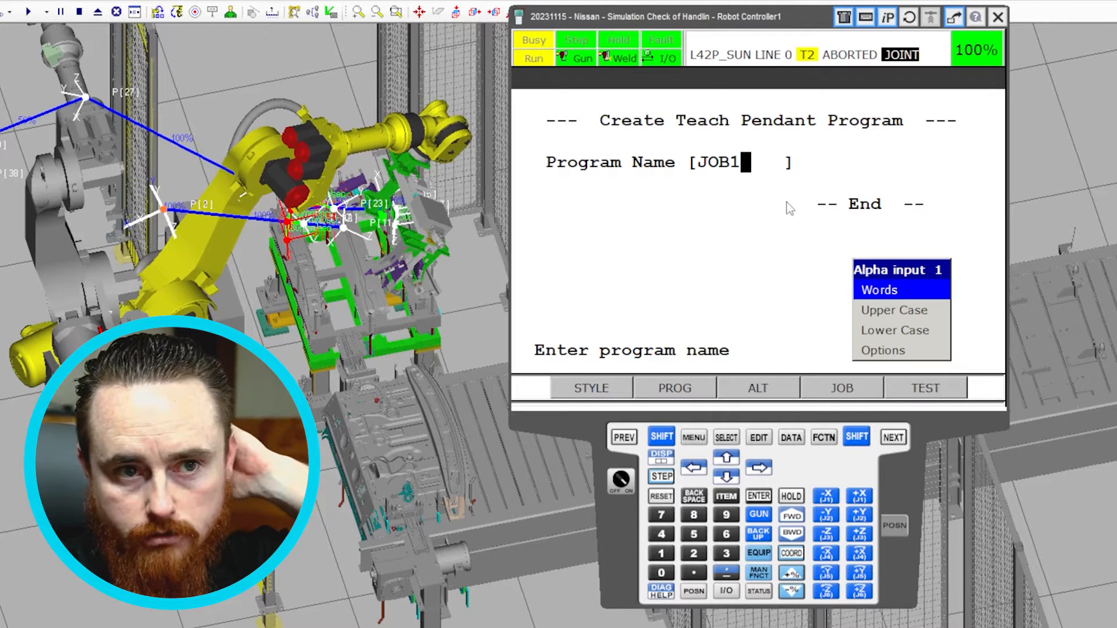
mouse_move(758, 158)
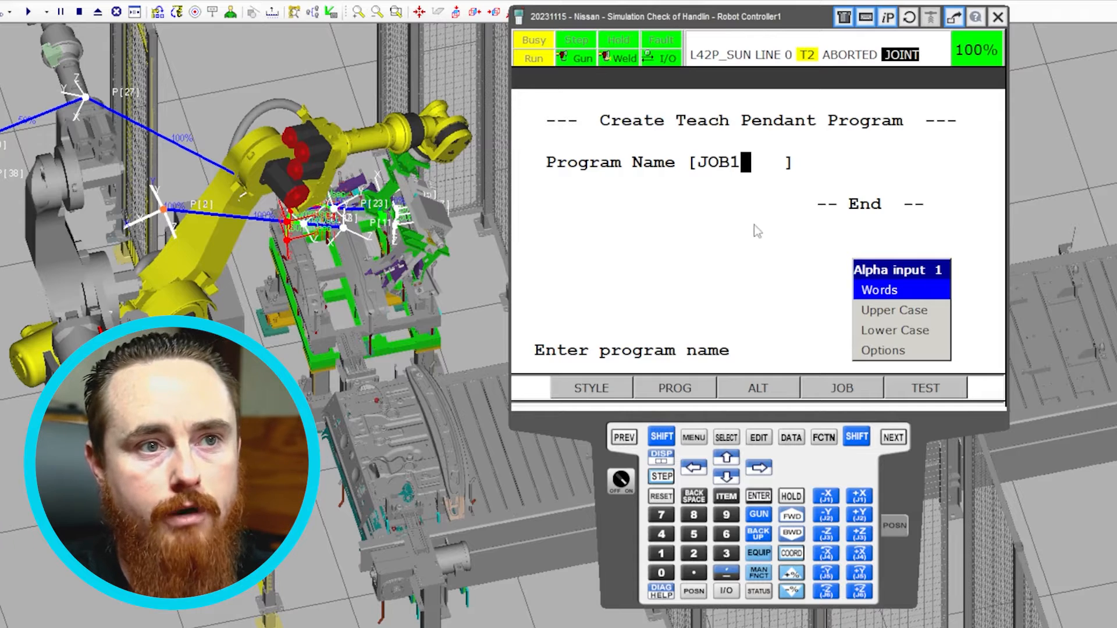
mouse_move(754, 298)
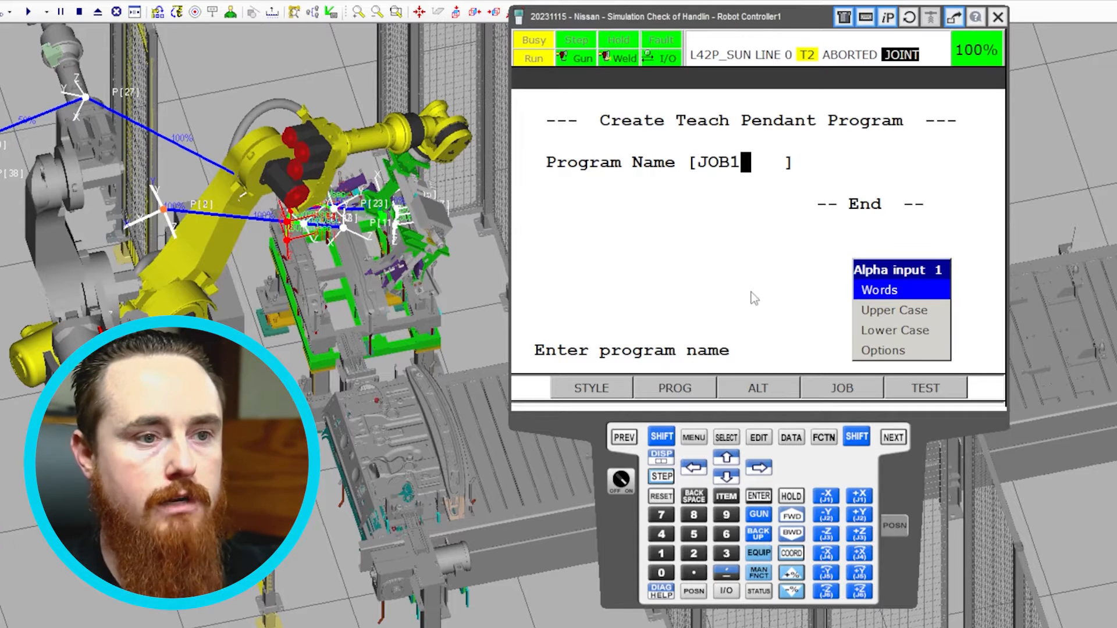
mouse_move(812, 241)
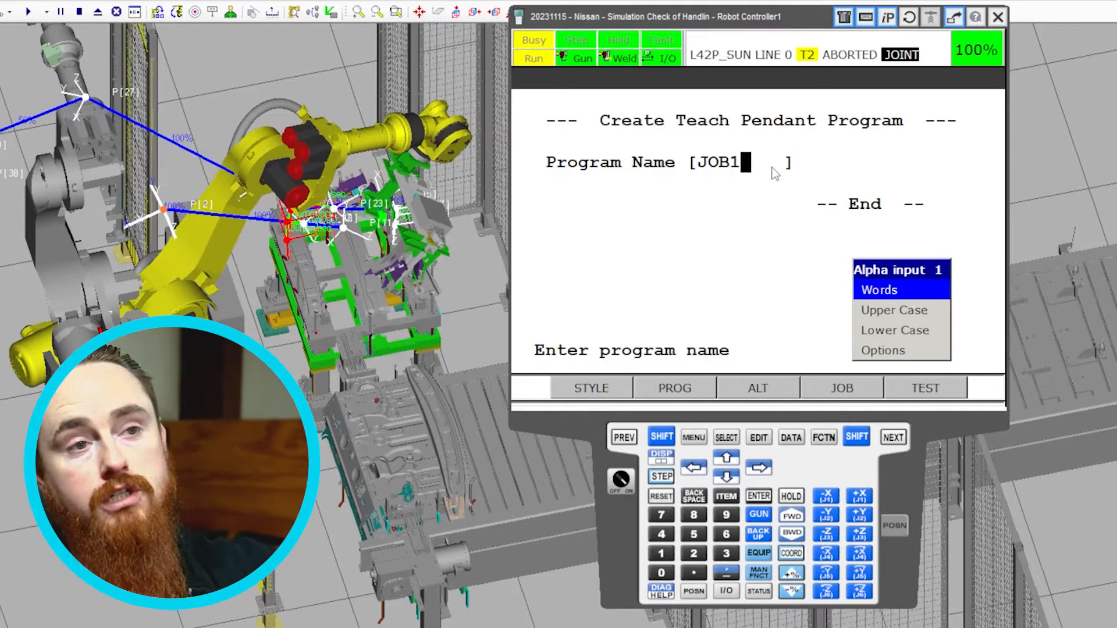
mouse_move(716, 188)
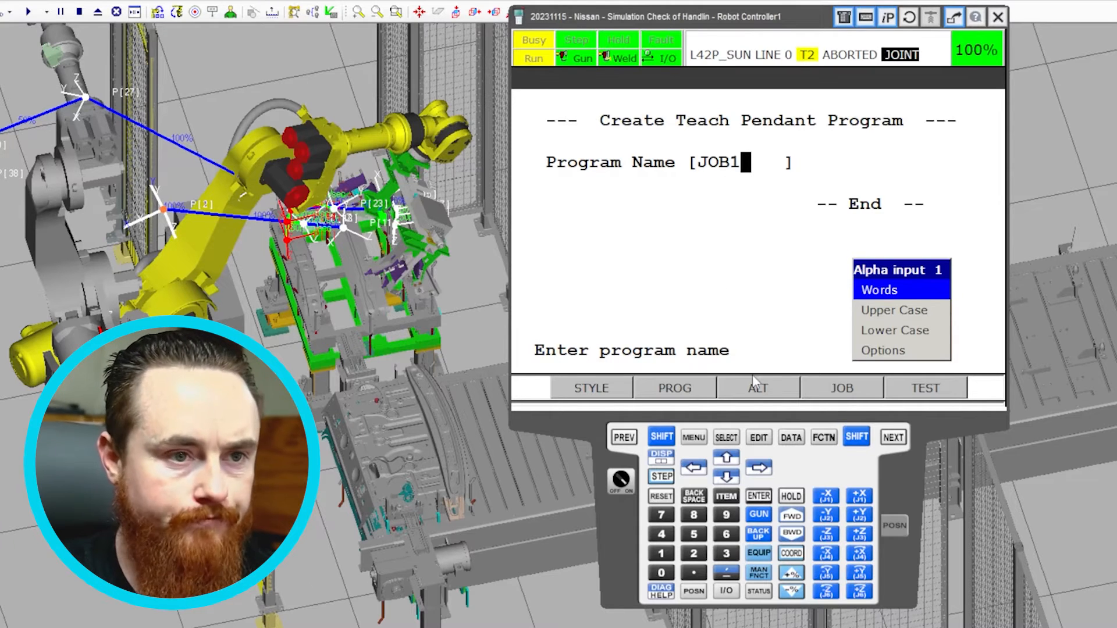
mouse_move(748, 253)
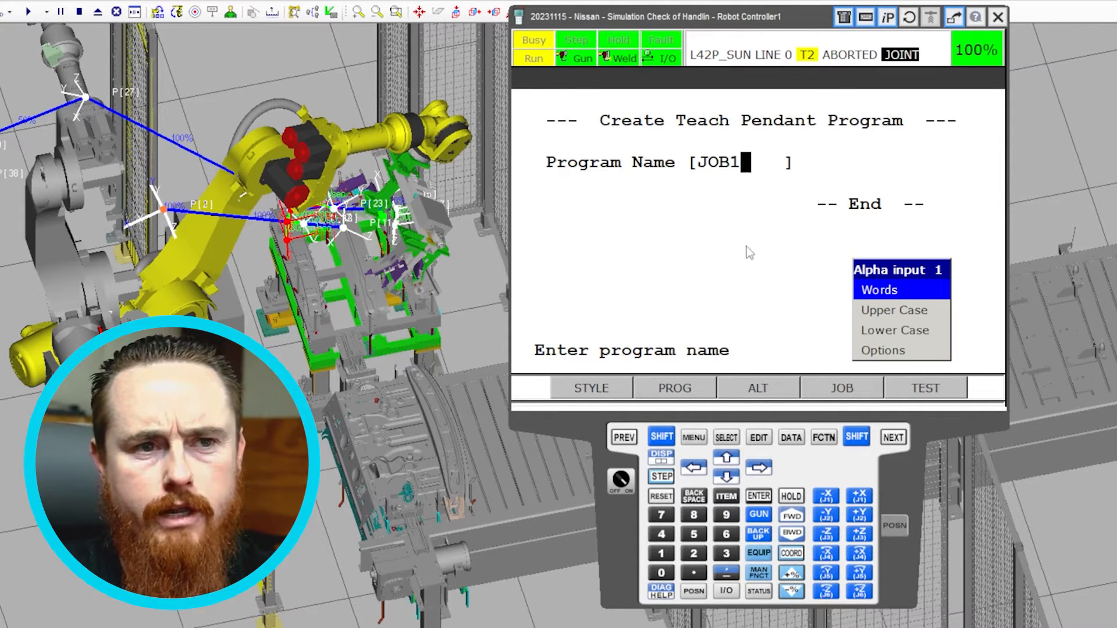
mouse_move(740, 231)
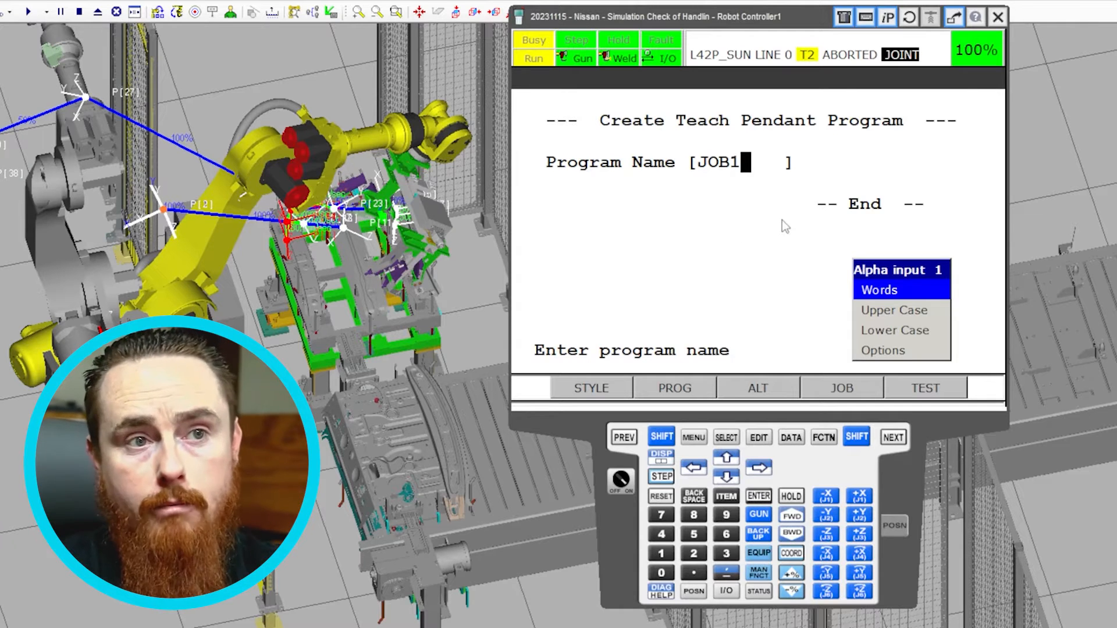
mouse_move(737, 228)
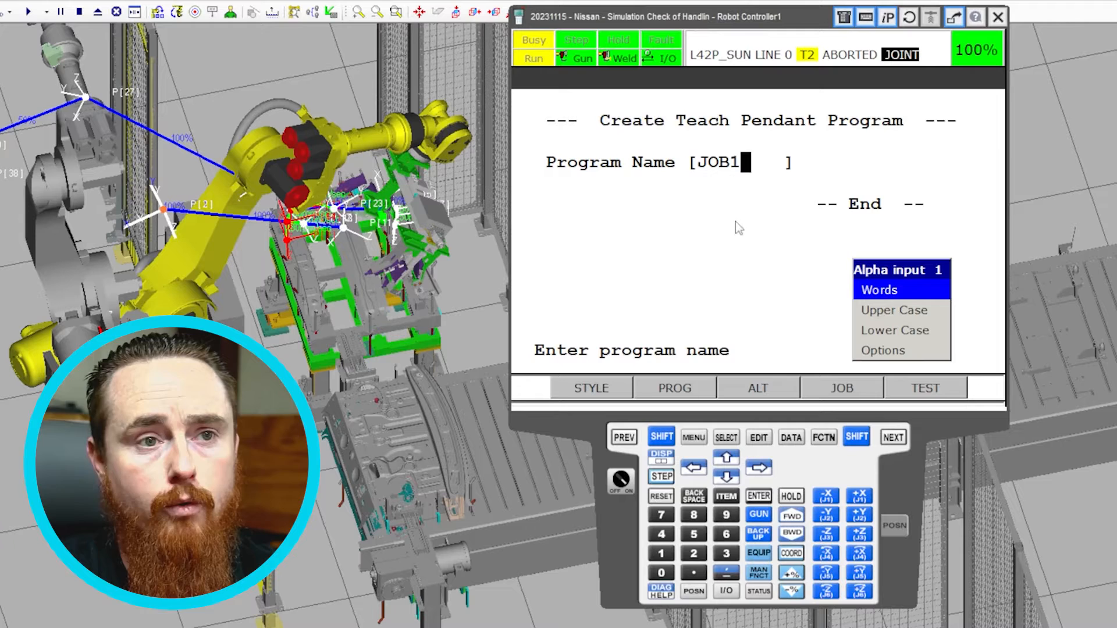
mouse_move(776, 233)
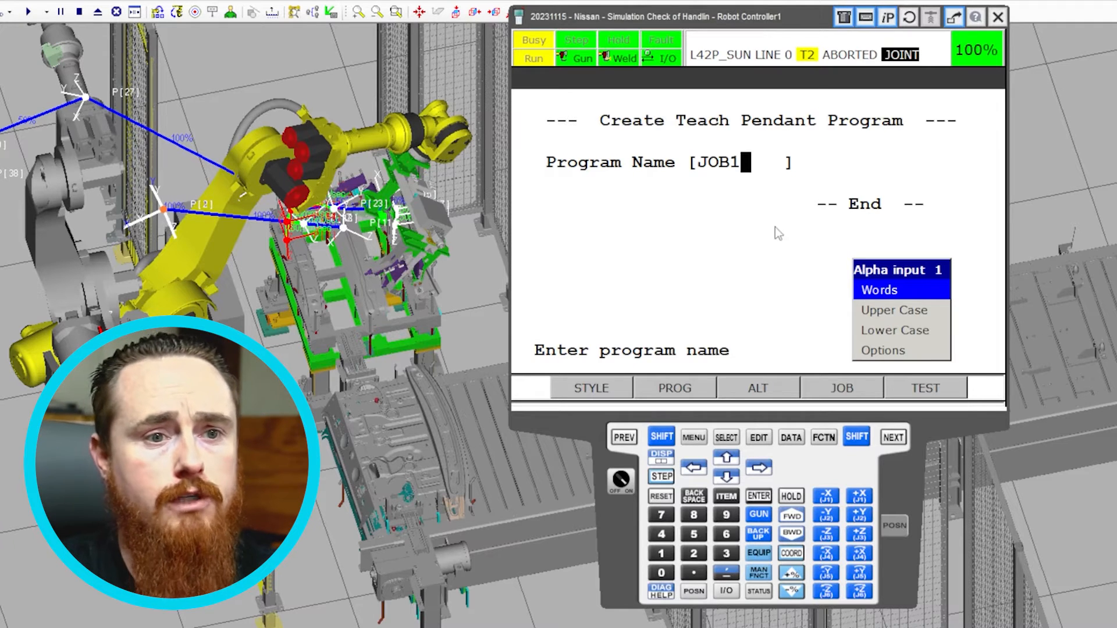
mouse_move(739, 192)
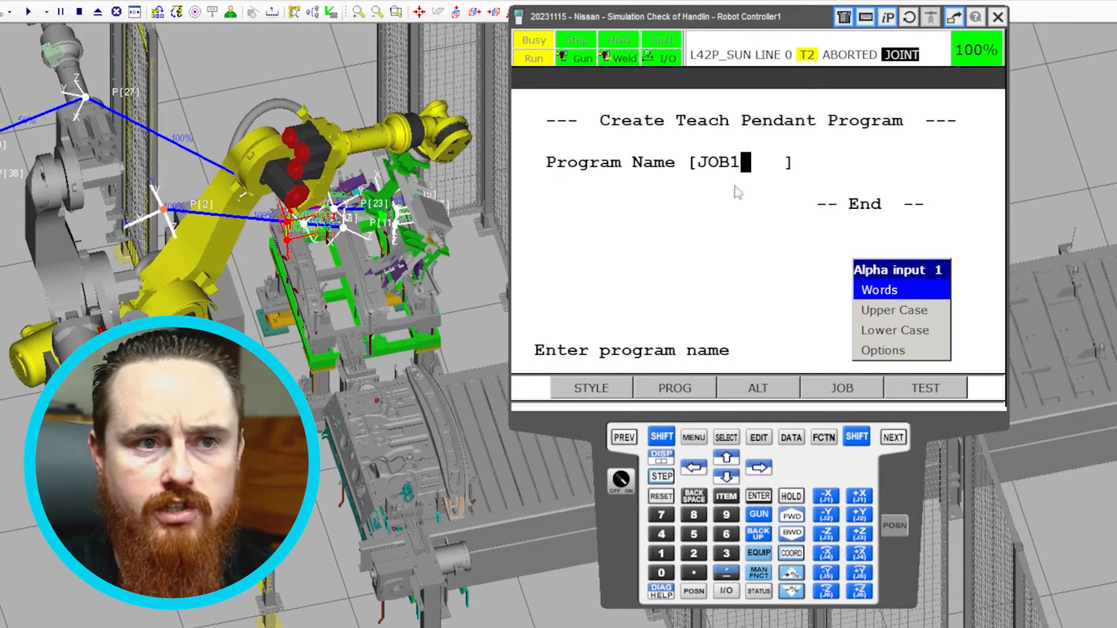
mouse_move(778, 154)
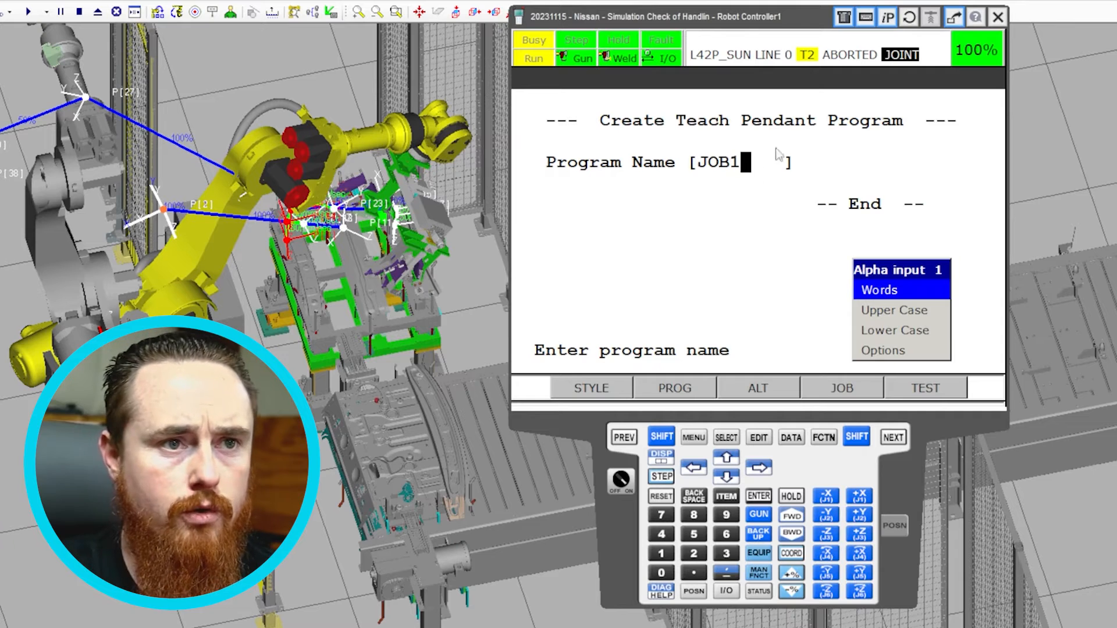
mouse_move(777, 194)
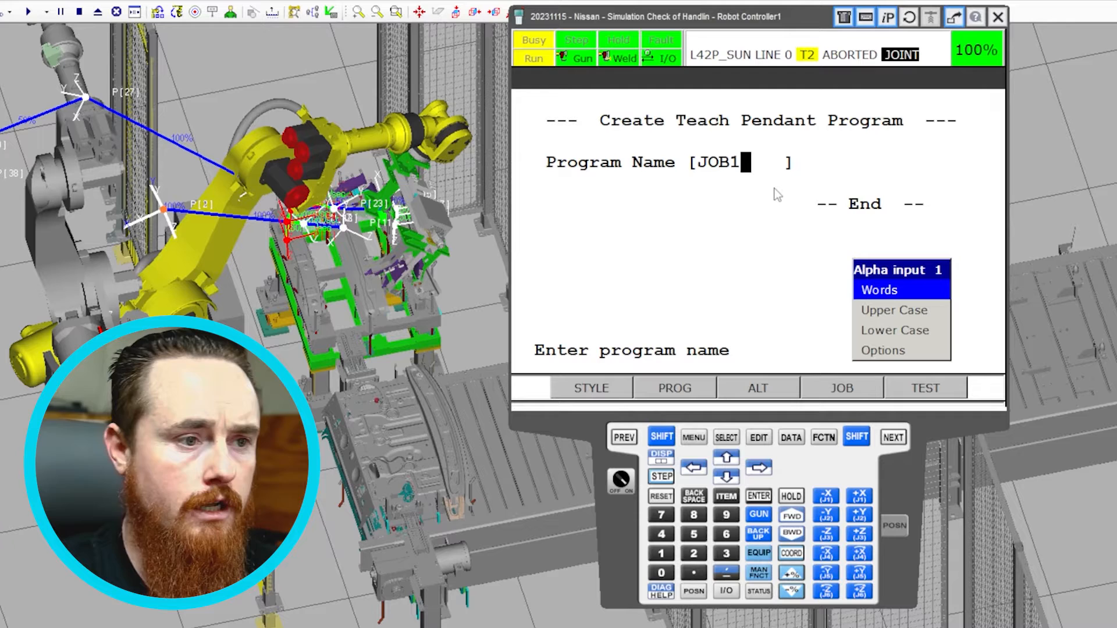
mouse_move(730, 224)
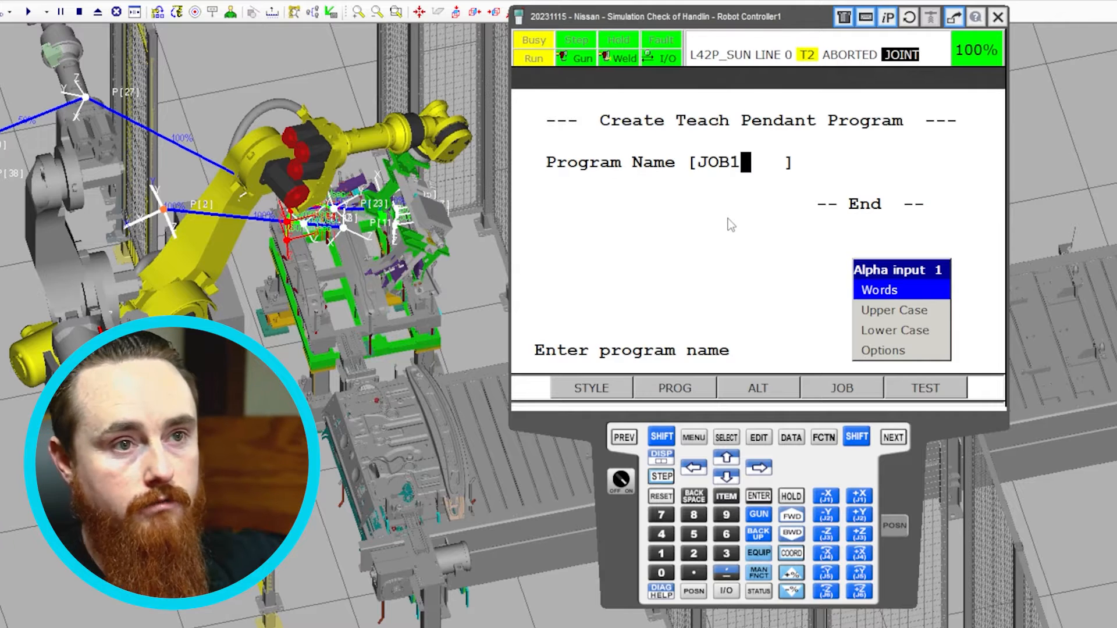
- Confirm JOB1 as the program name and open its empty editor
click(757, 496)
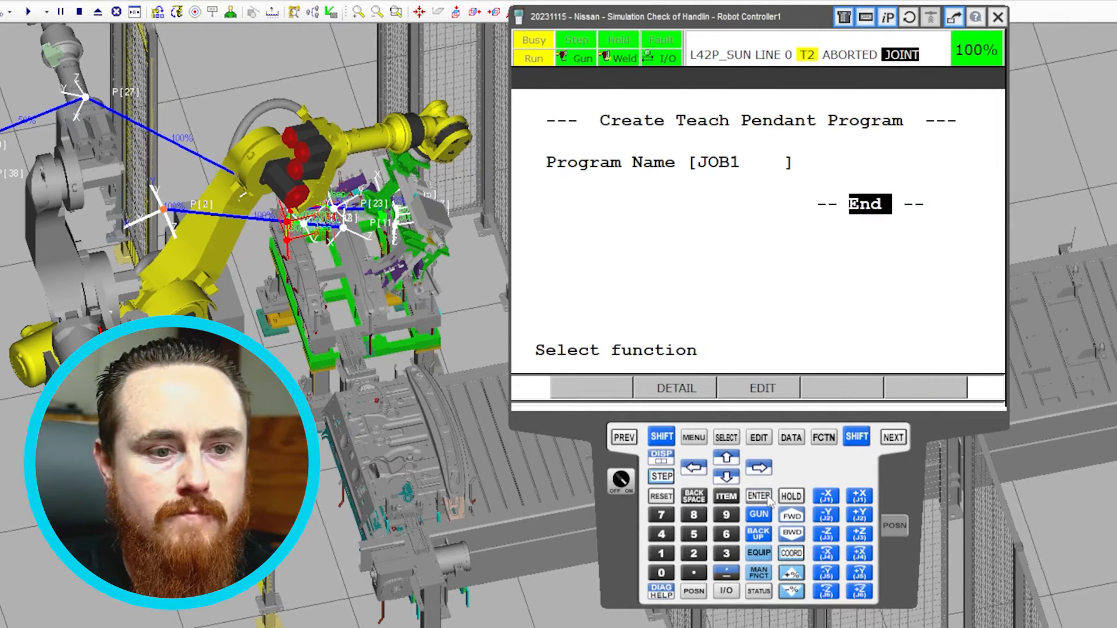
click(758, 495)
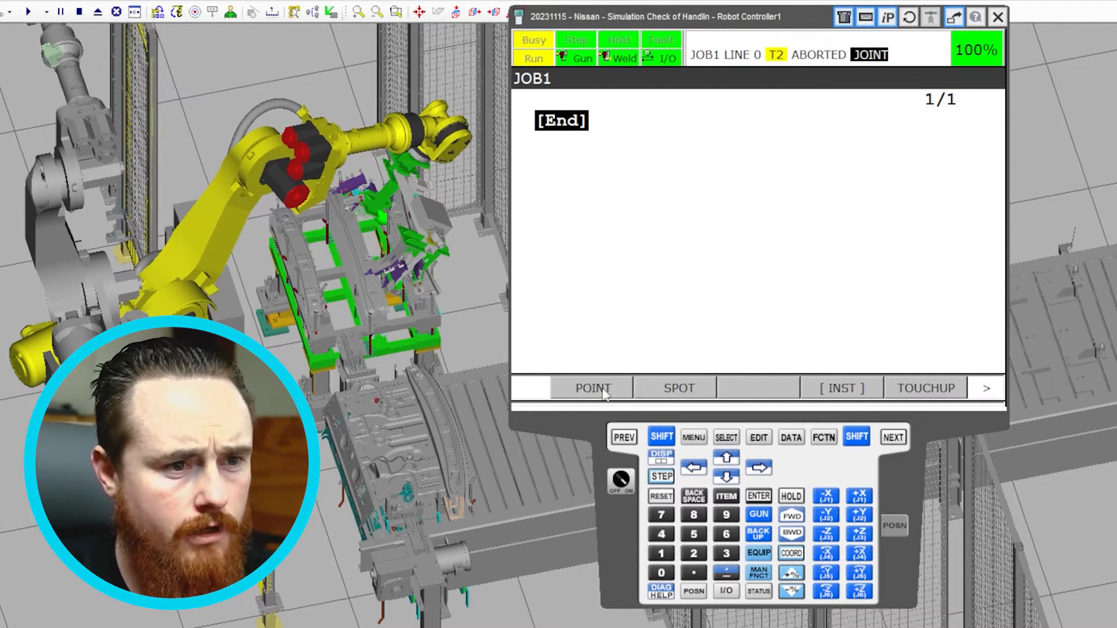
- Show the Default Motion list and inspect the 100% CNT100 joint option
click(591, 388)
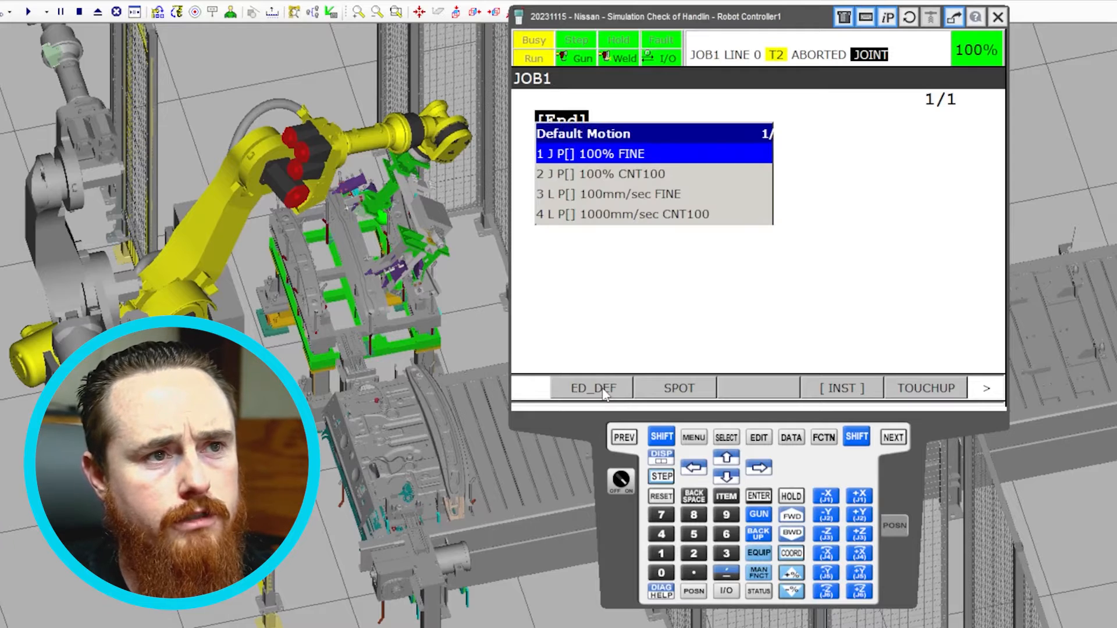
click(620, 194)
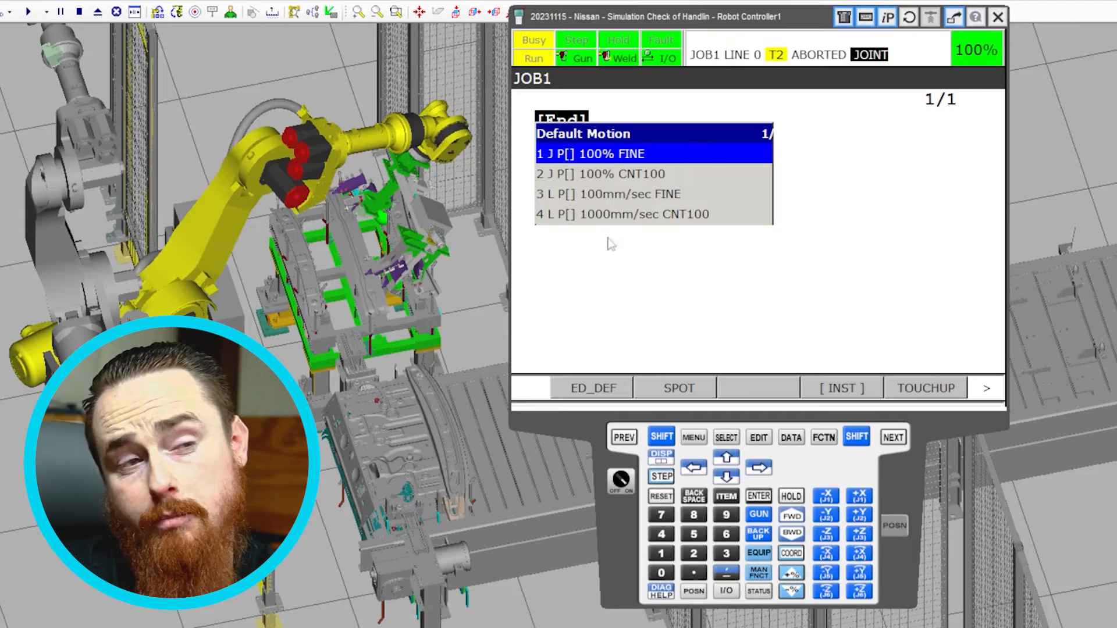
mouse_move(559, 239)
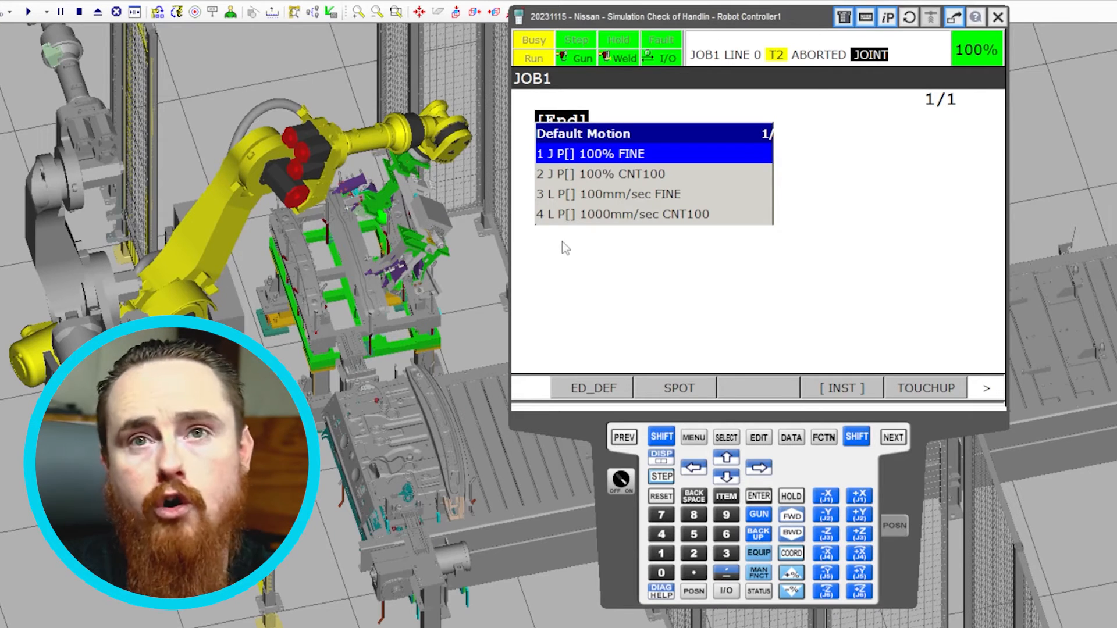
click(726, 458)
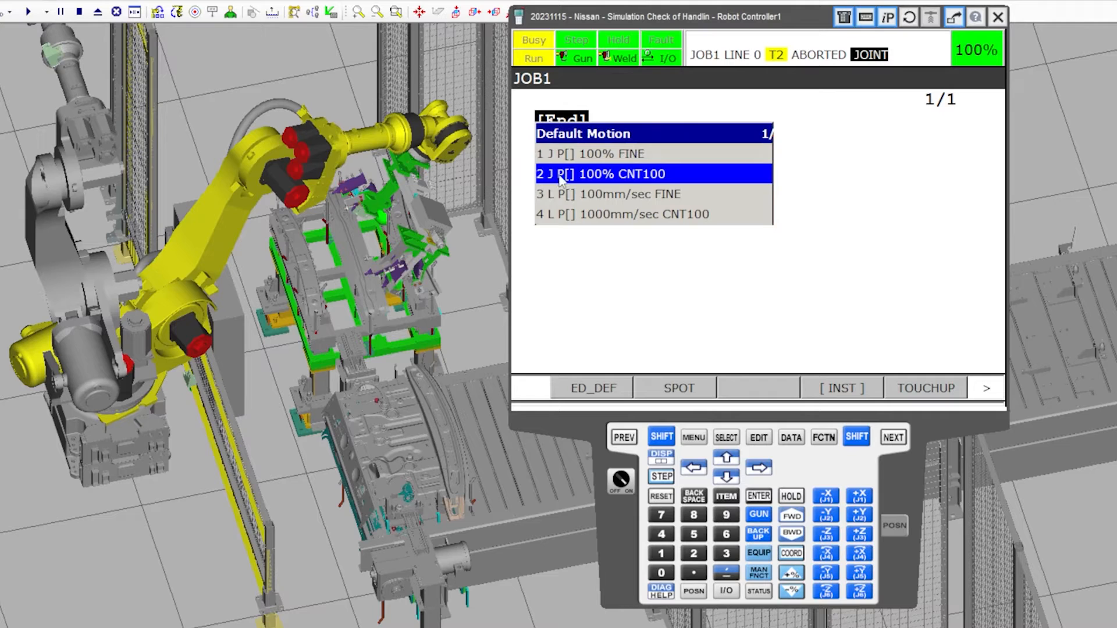
- Review the 100% FINE joint and 100mm/sec FINE linear motion options
click(619, 213)
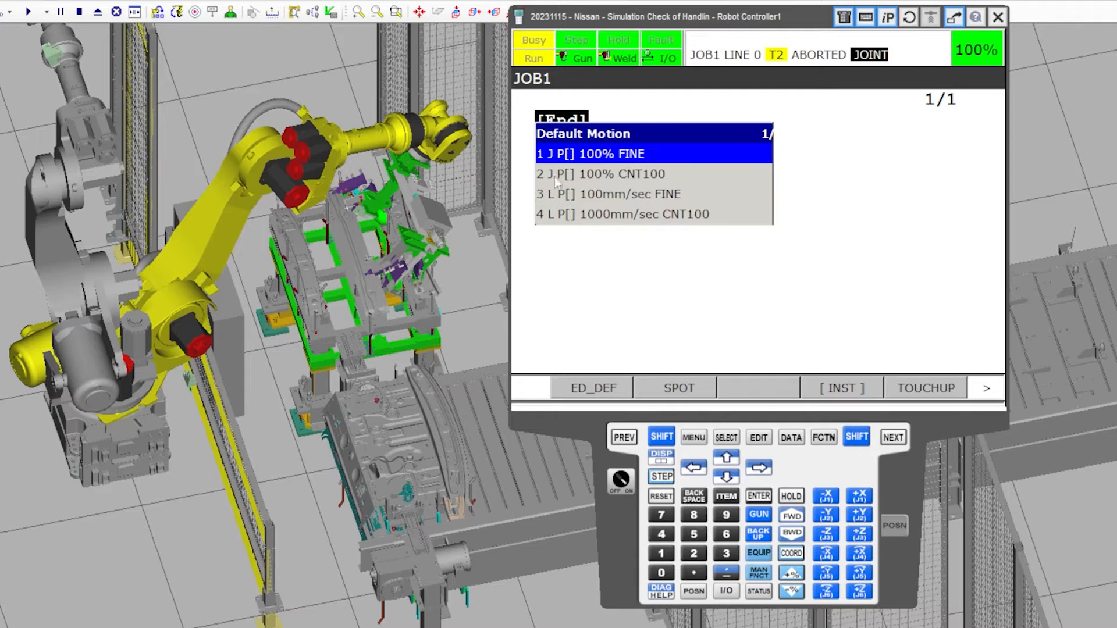
mouse_move(555, 158)
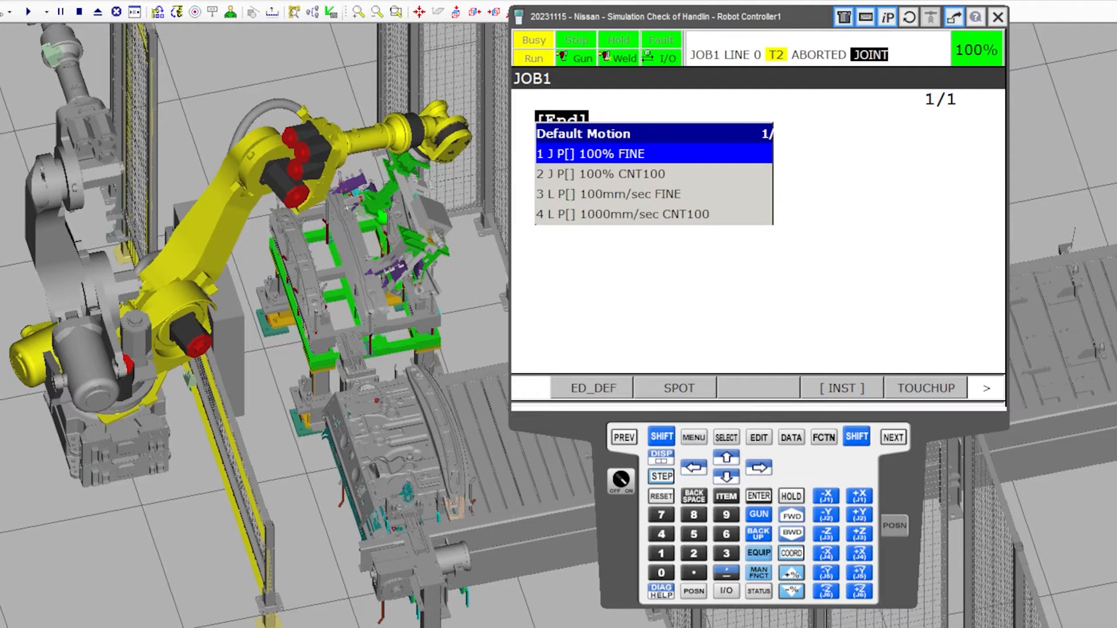
click(627, 193)
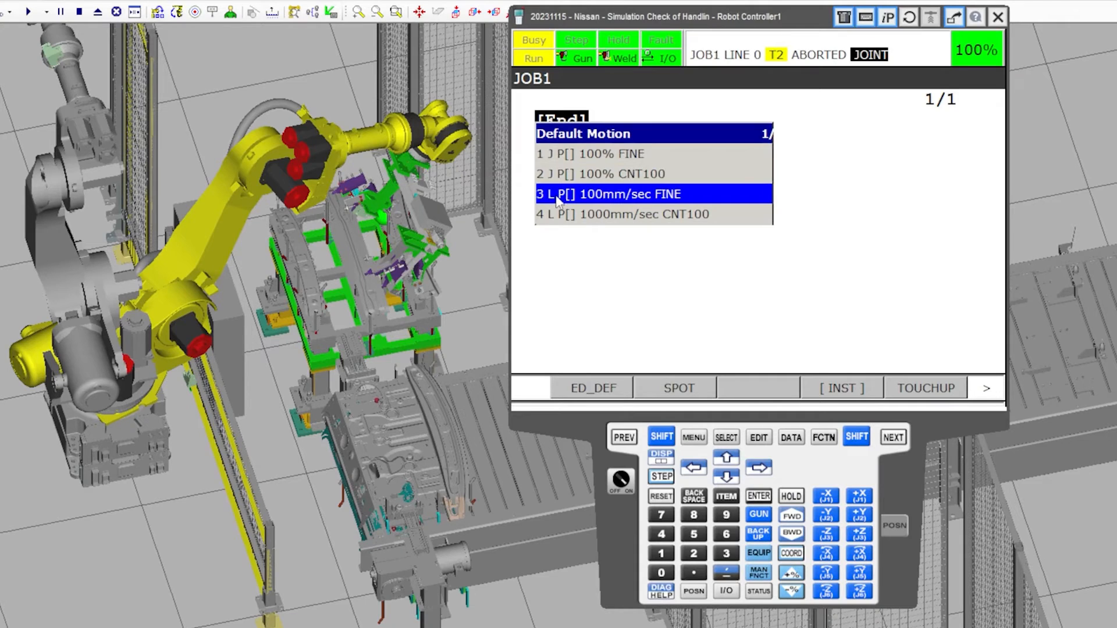
click(725, 457)
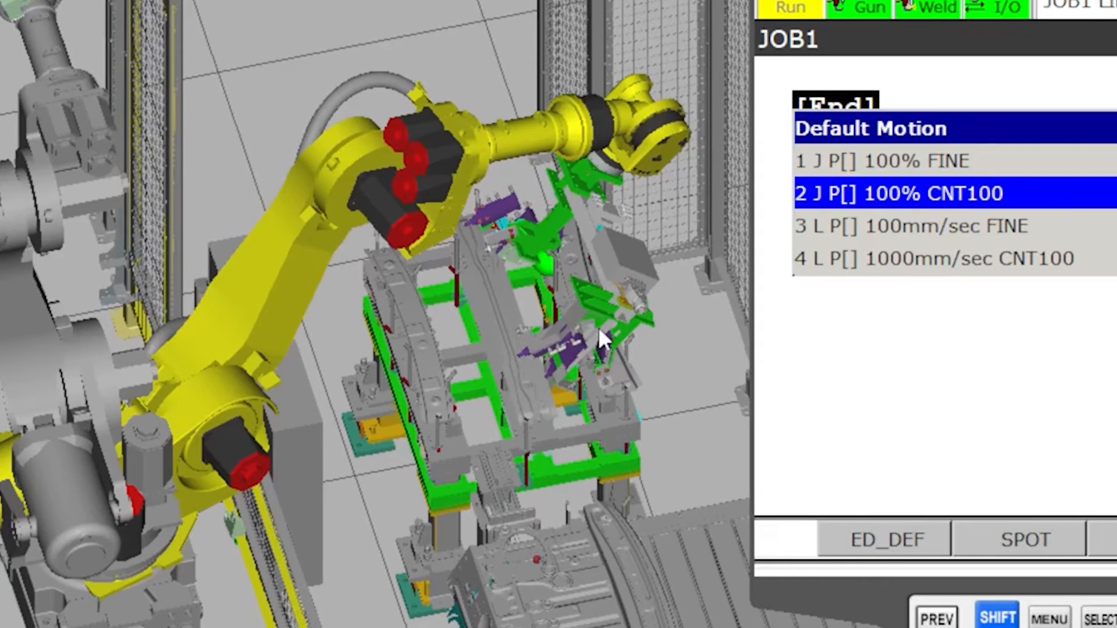
mouse_move(628, 441)
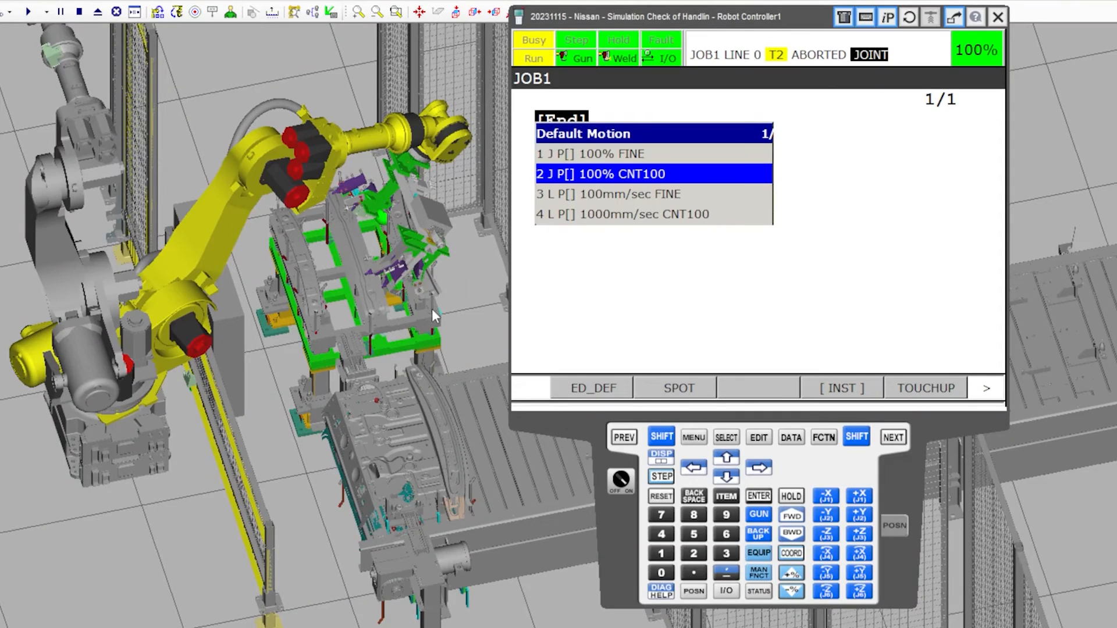
mouse_move(709, 169)
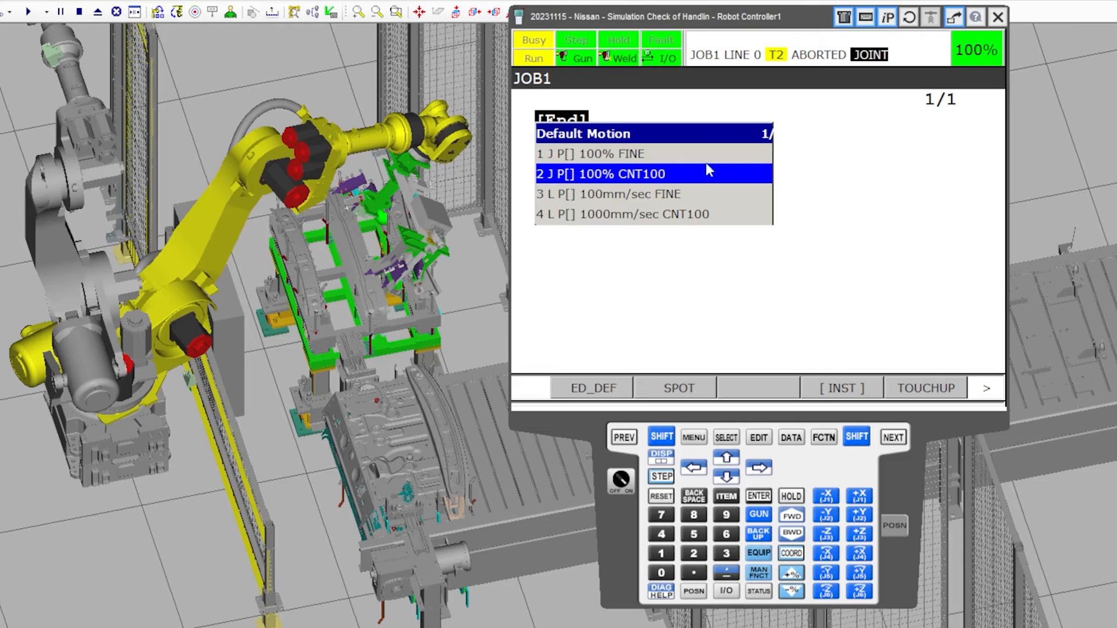
mouse_move(678, 185)
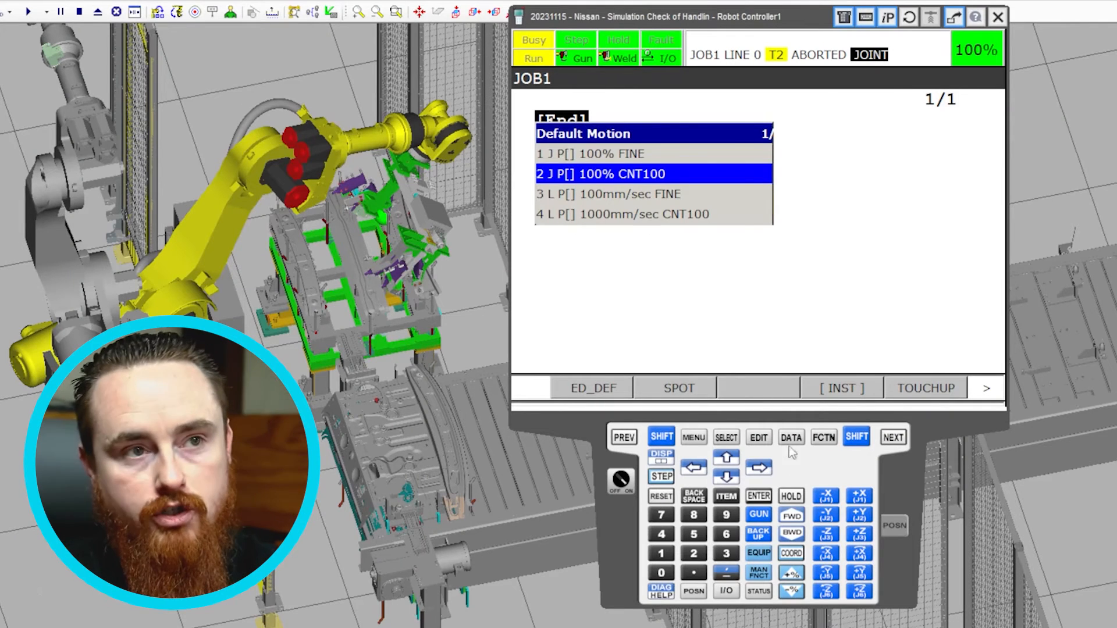
mouse_move(633, 187)
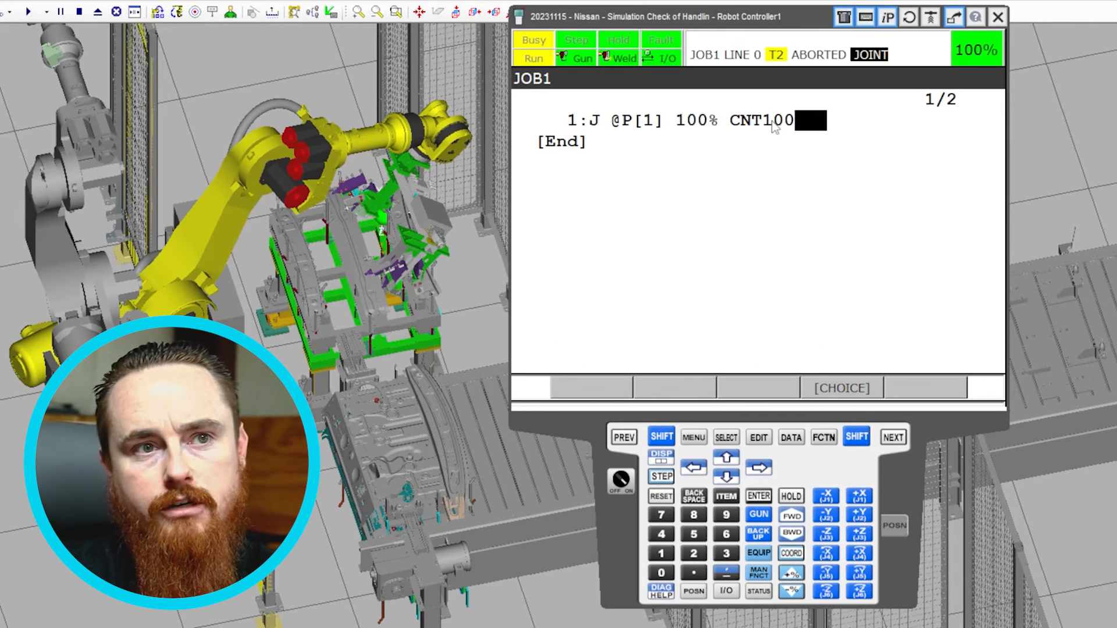
- Change line 1's termination to CNT0 and reselect its speed and CNT values
click(773, 120)
text(25)
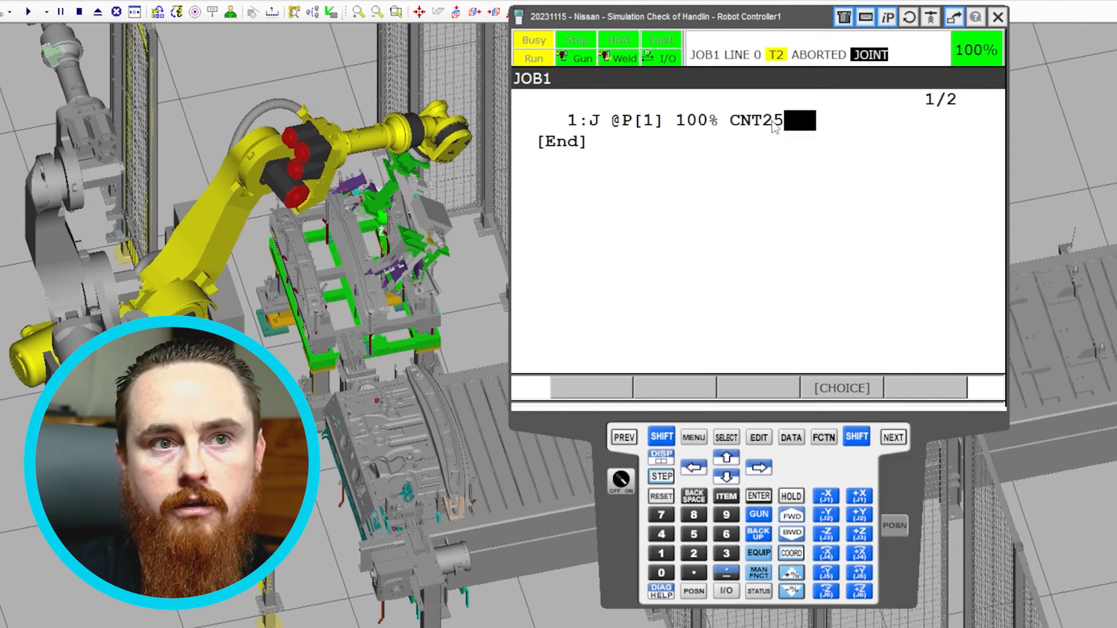
mouse_move(771, 137)
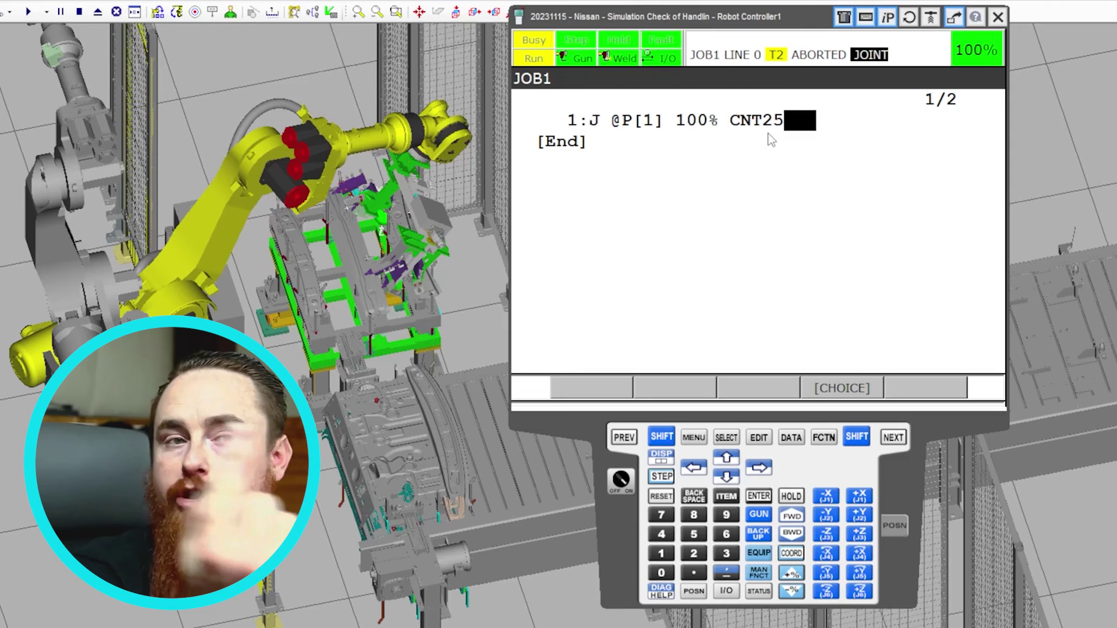
mouse_move(711, 152)
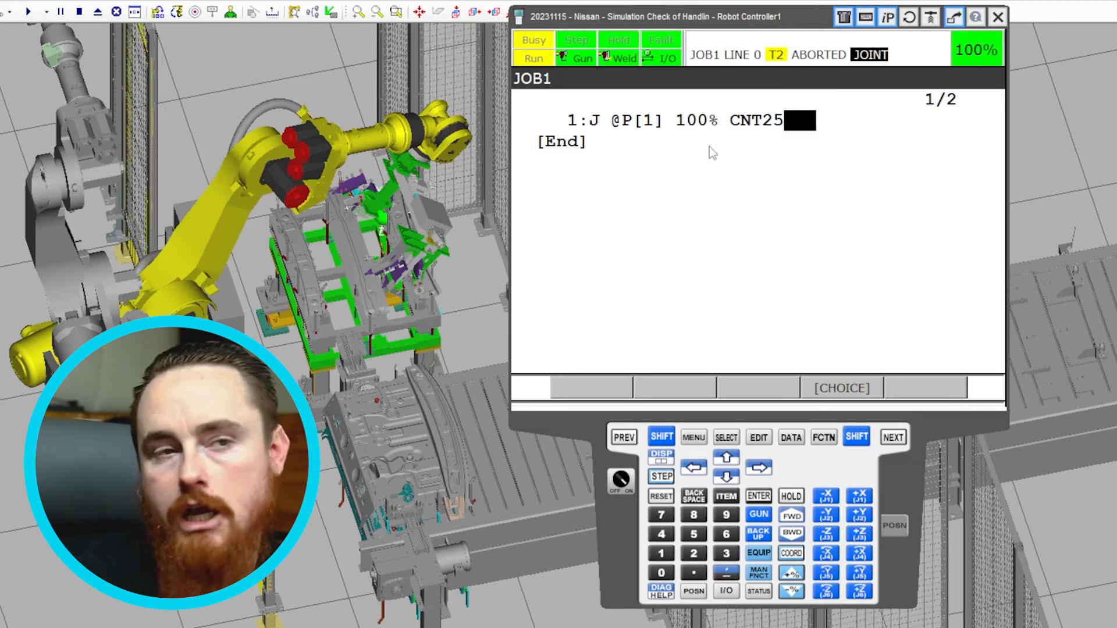
mouse_move(769, 146)
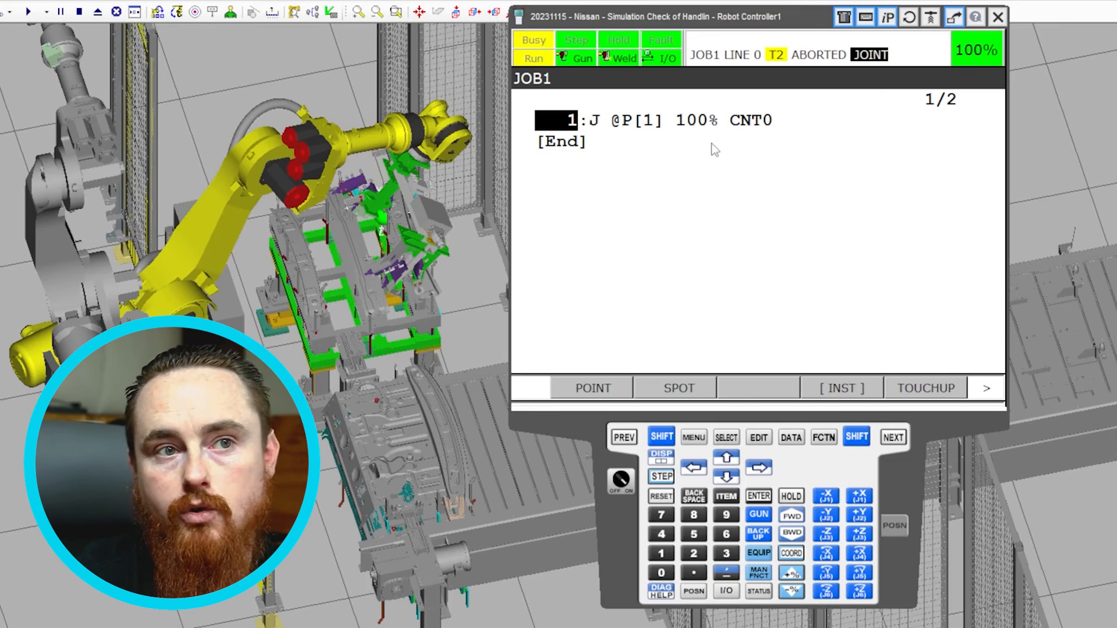
mouse_move(753, 128)
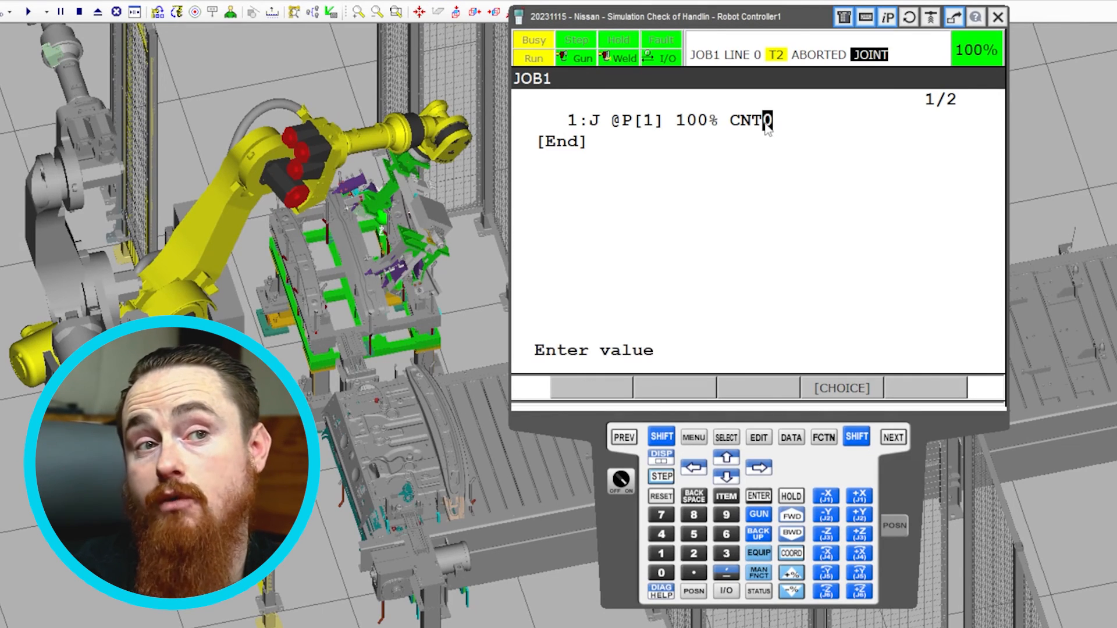
mouse_move(743, 134)
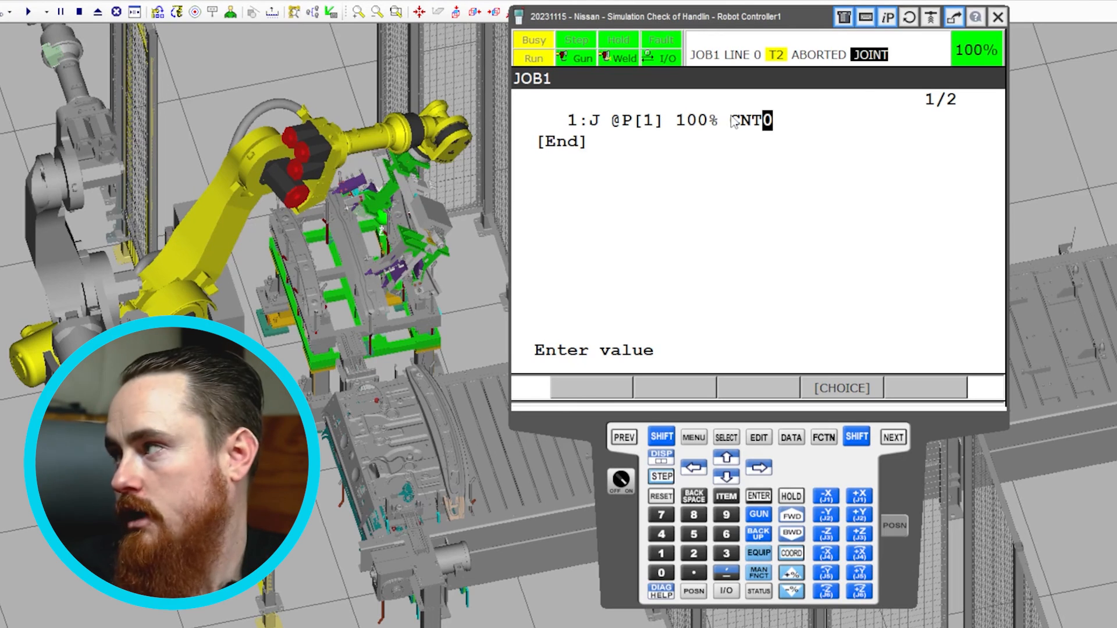
click(691, 119)
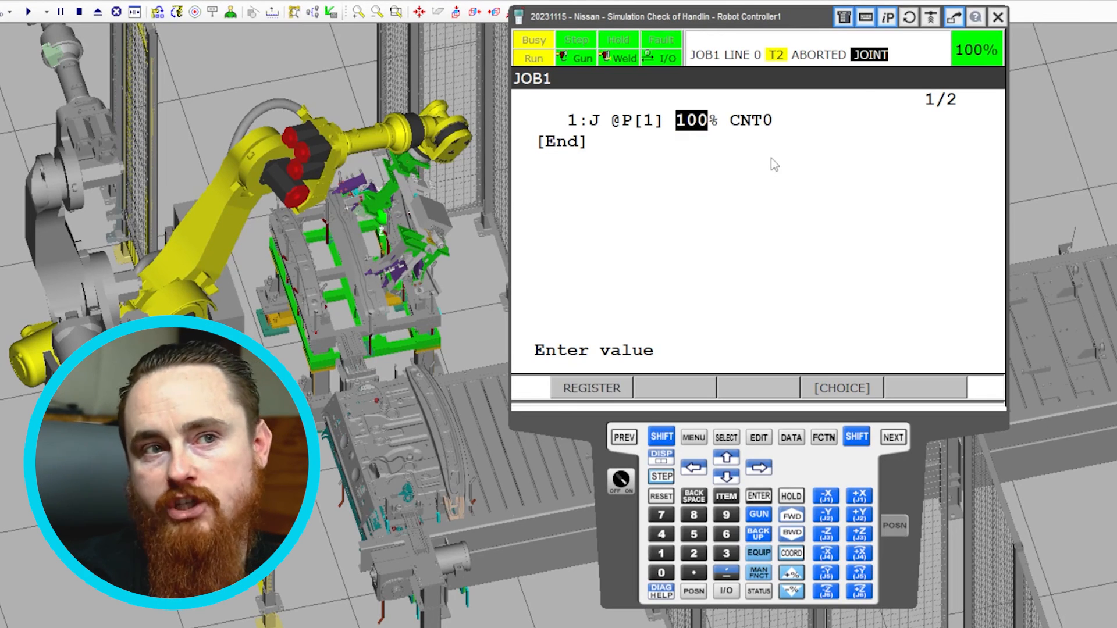
click(765, 120)
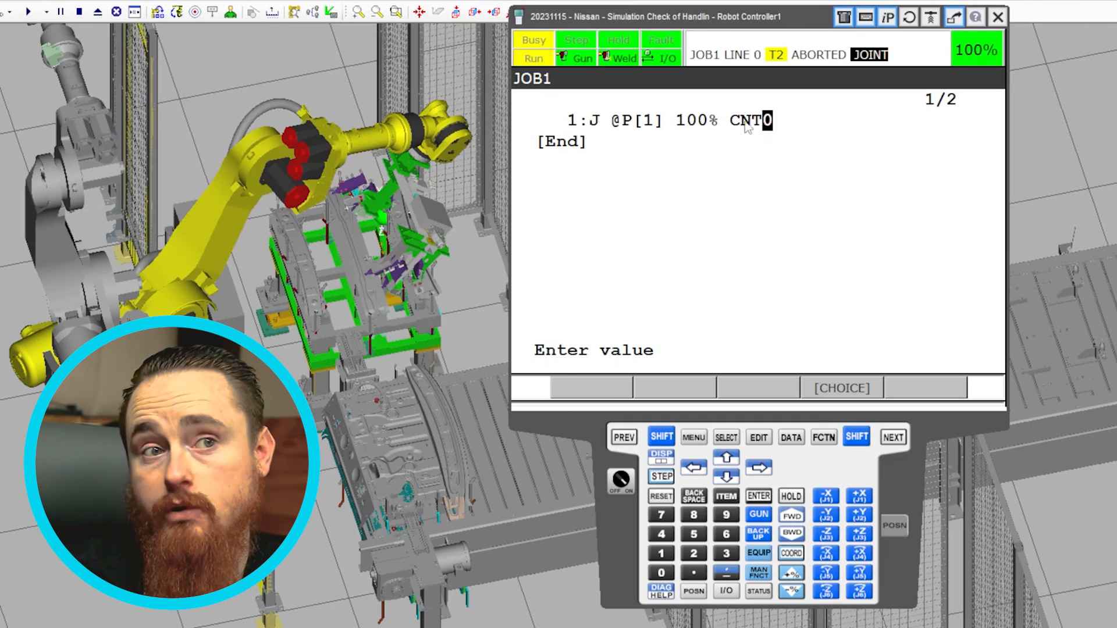